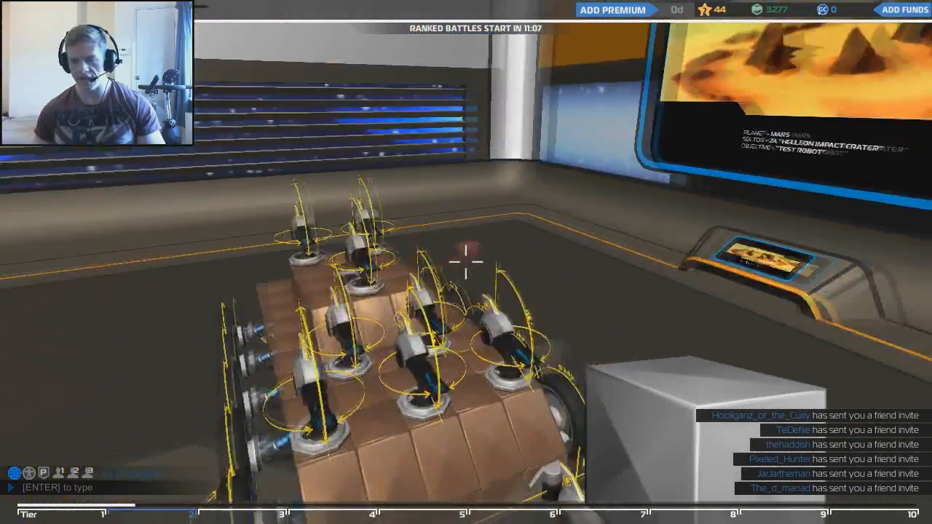
# Step: Go from the Battle screen to the Tech Tree of unlockable cubes
pyautogui.click(466, 34)
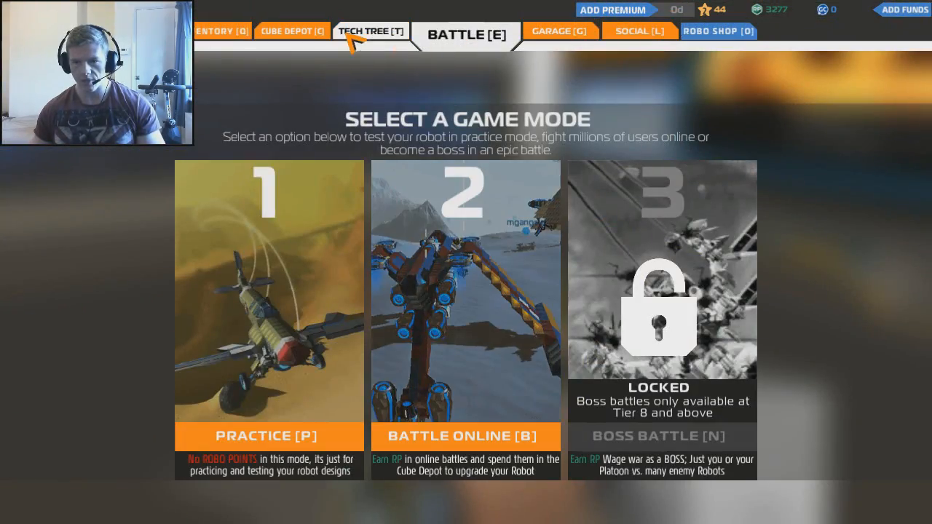
pyautogui.click(370, 32)
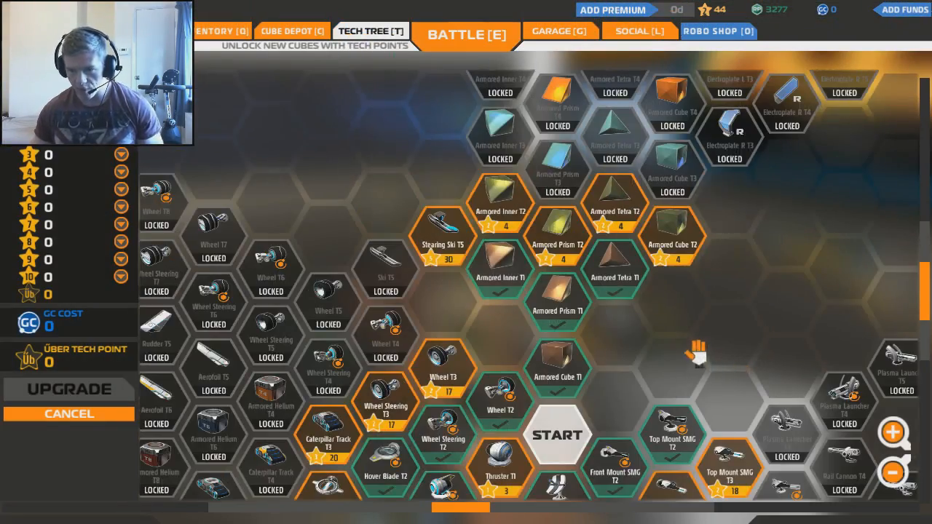
pyautogui.scroll(-3)
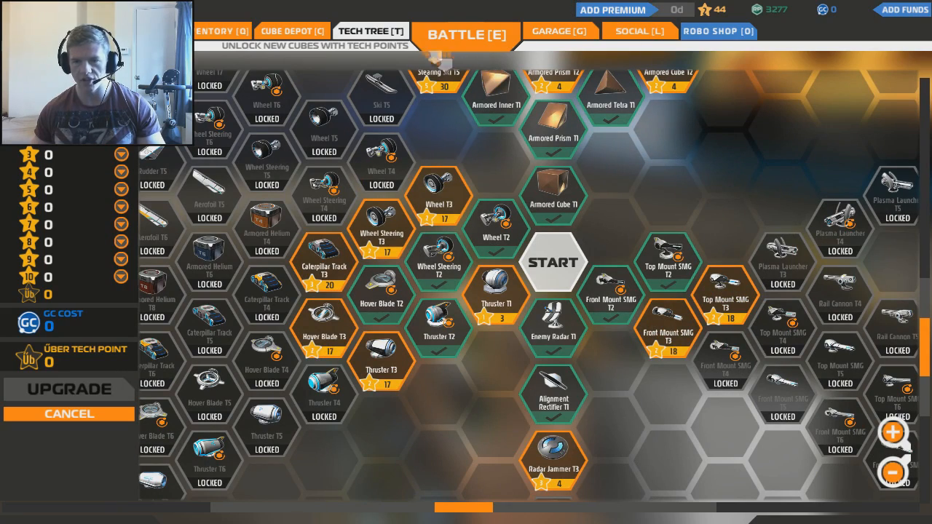
# Step: Join an online battle with the wheeled SMG robot on the snowy map
pyautogui.click(465, 34)
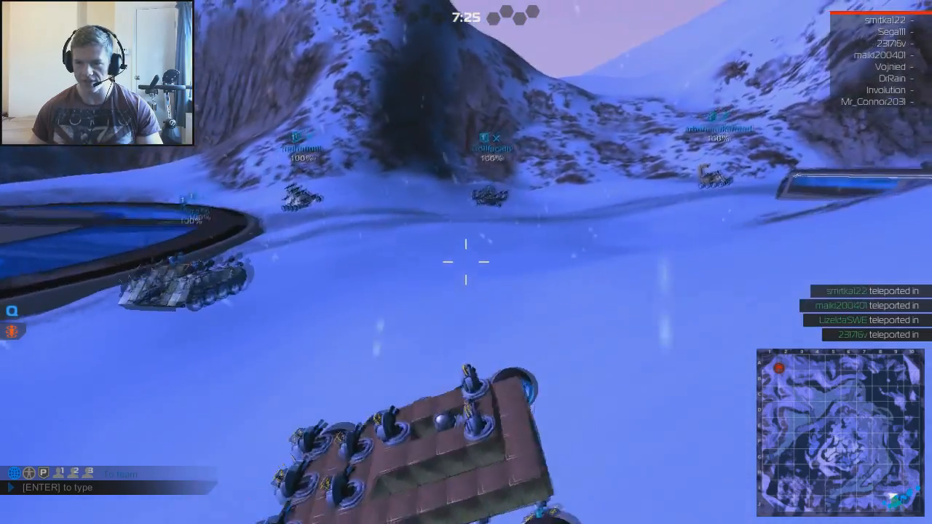
pyautogui.moveTo(466, 262)
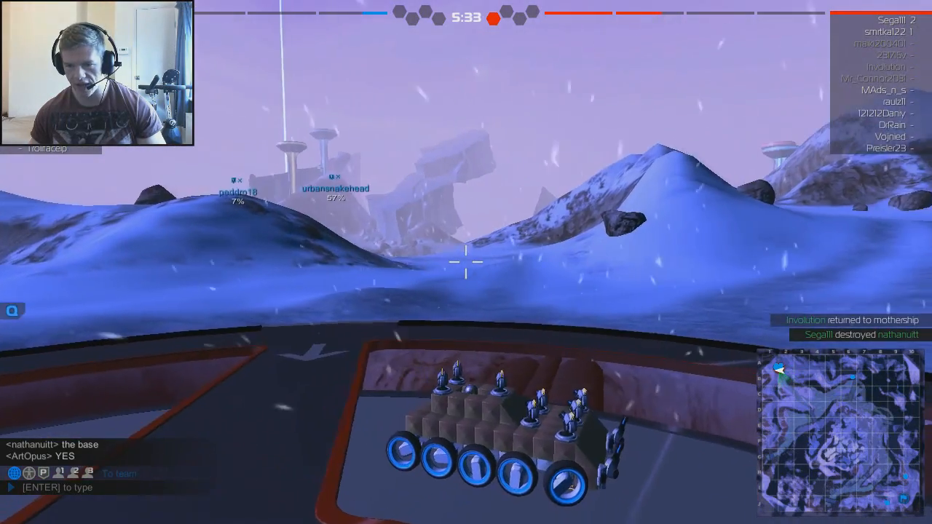
pyautogui.moveTo(467, 262)
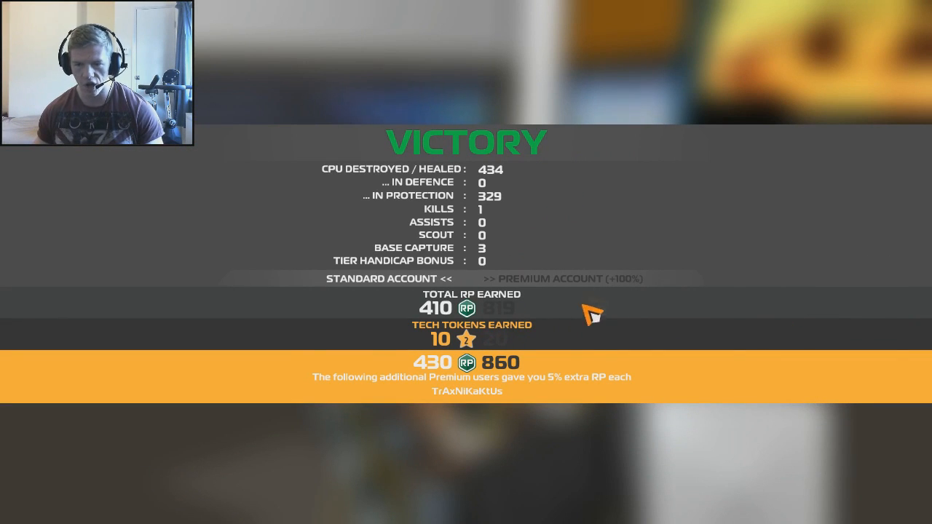
pyautogui.moveTo(603, 275)
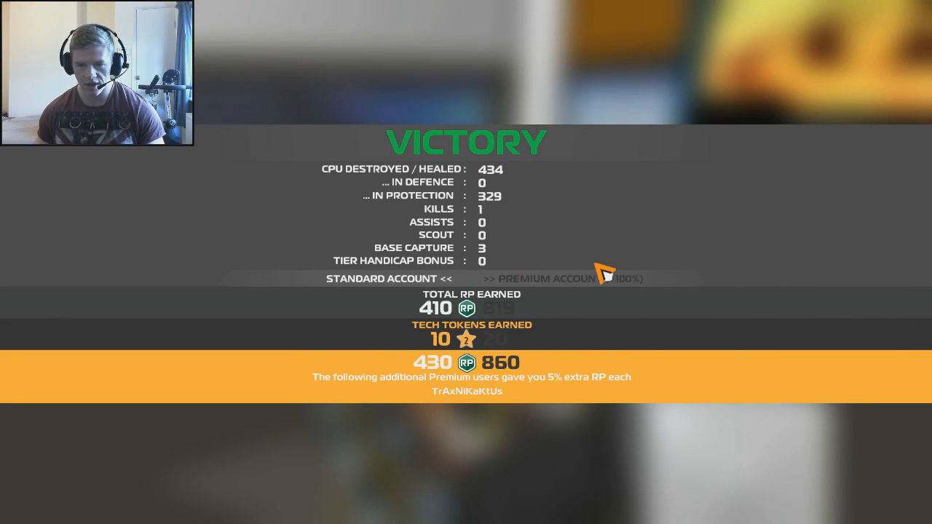
pyautogui.moveTo(571, 404)
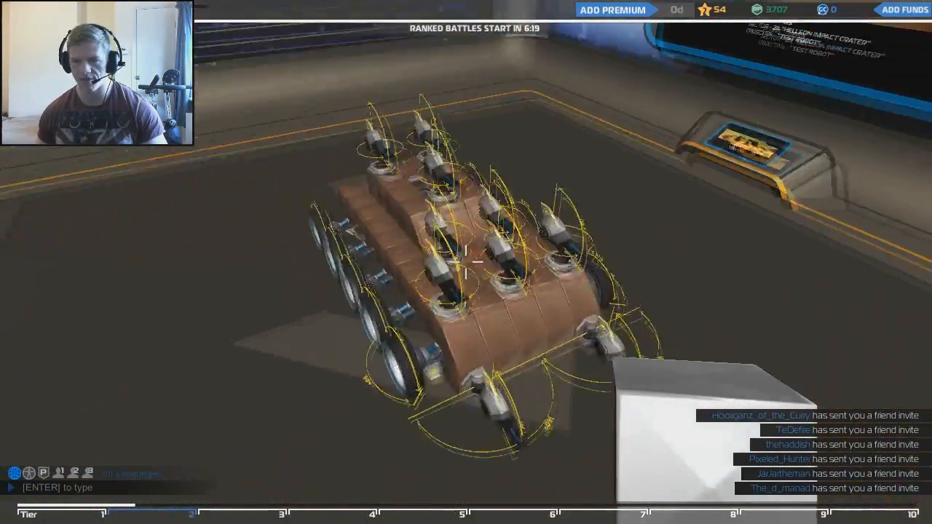
# Step: Return to the Tech Tree via the Battle screen with 54 tech points
pyautogui.click(468, 34)
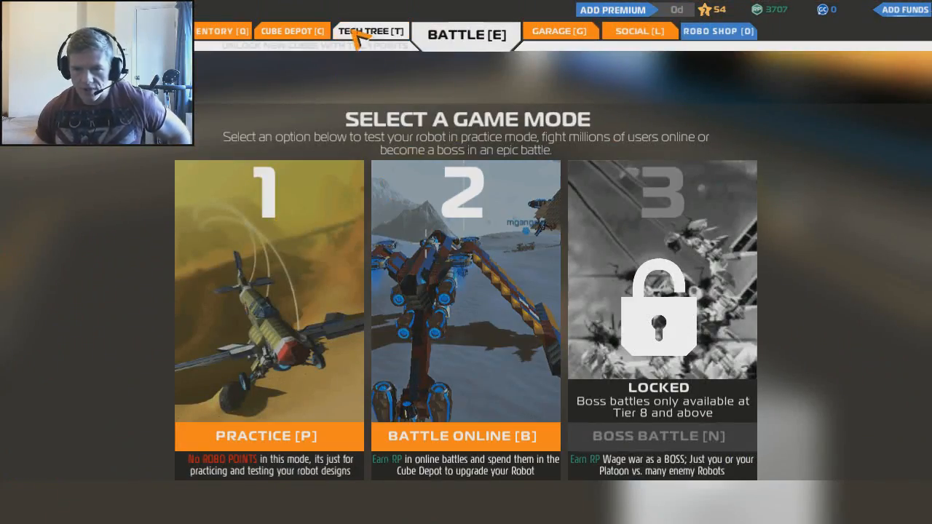
pyautogui.click(371, 31)
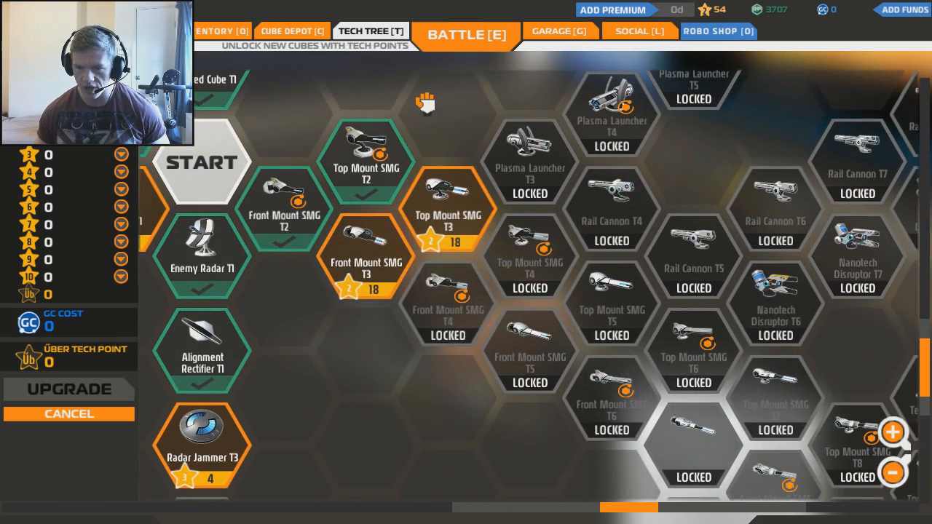
pyautogui.moveTo(691, 360)
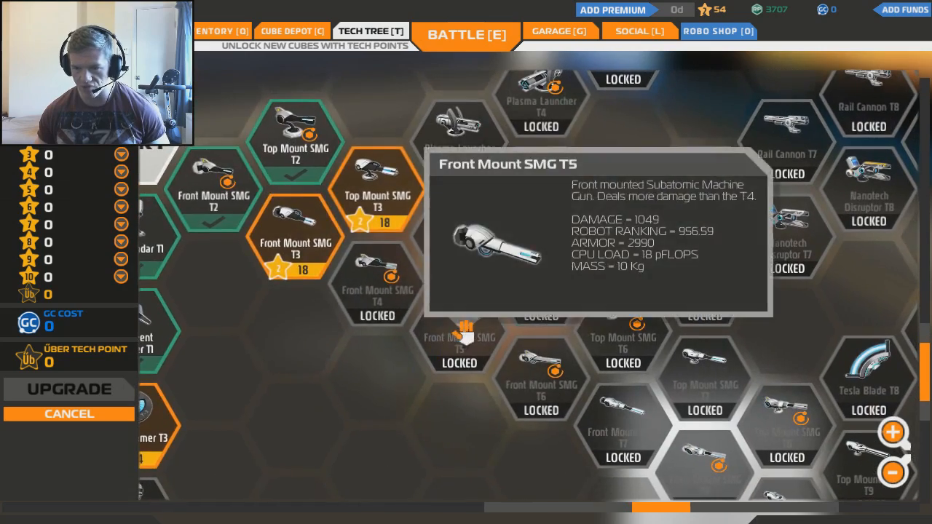
pyautogui.moveTo(541, 294)
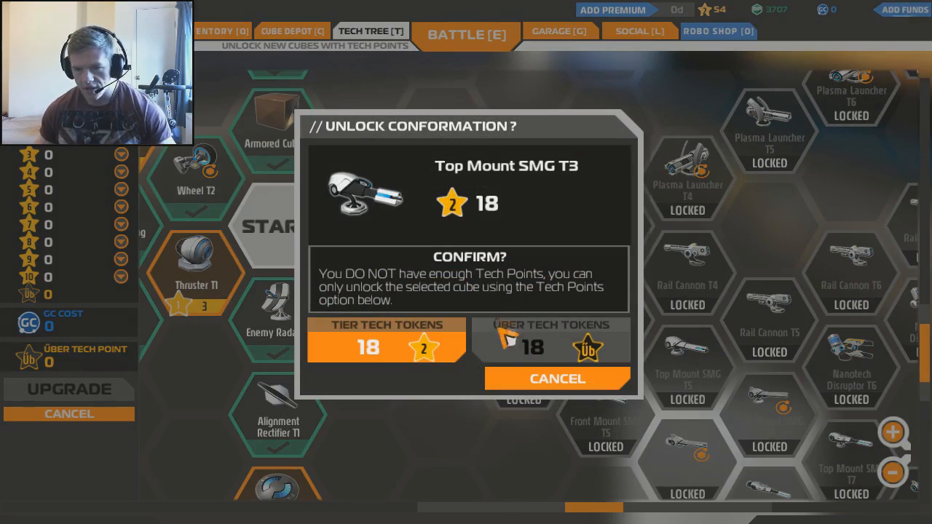
pyautogui.click(386, 347)
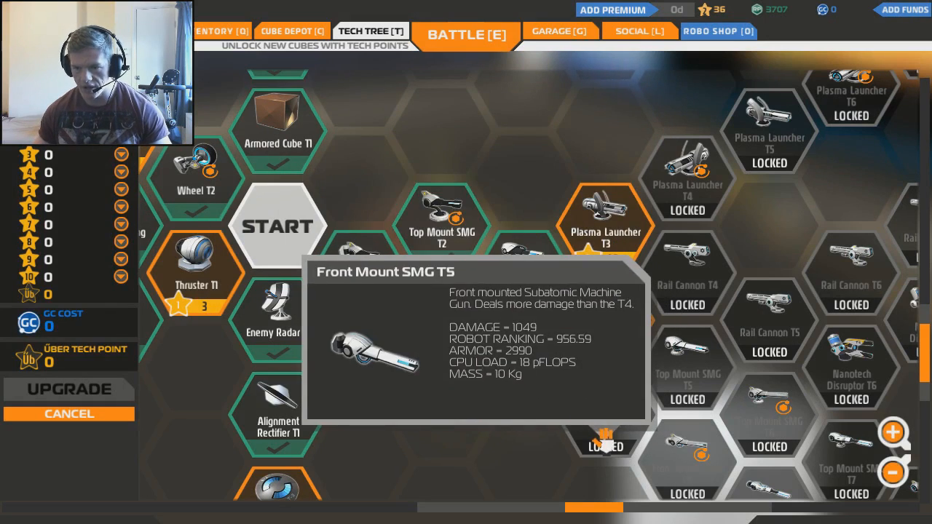
pyautogui.moveTo(606, 219)
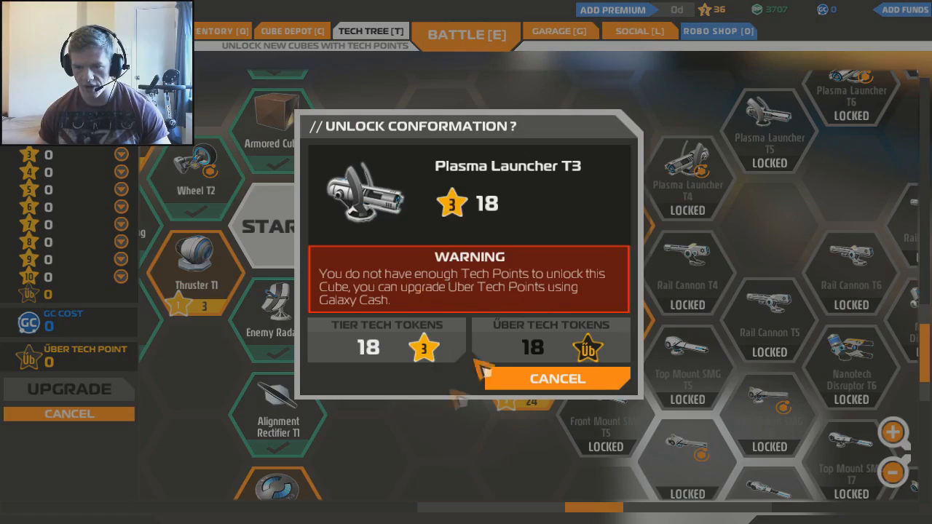
pyautogui.click(557, 379)
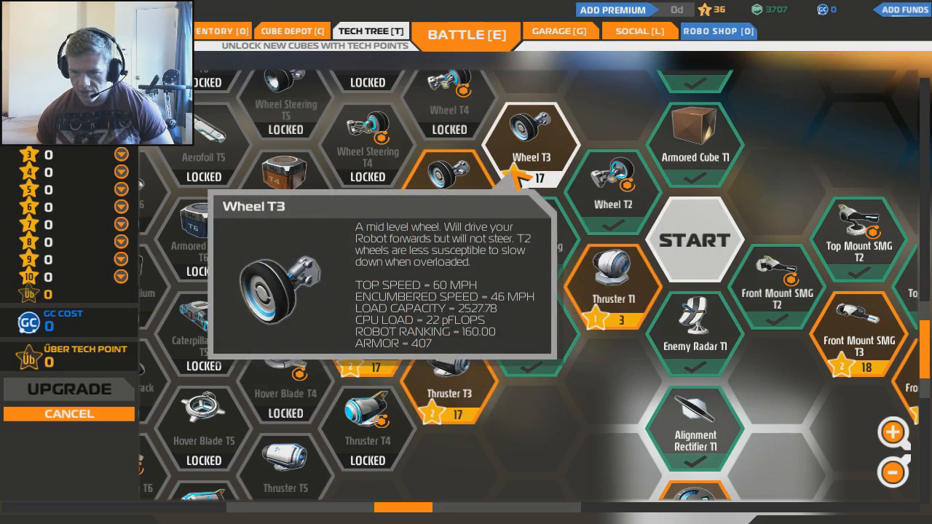
pyautogui.click(449, 197)
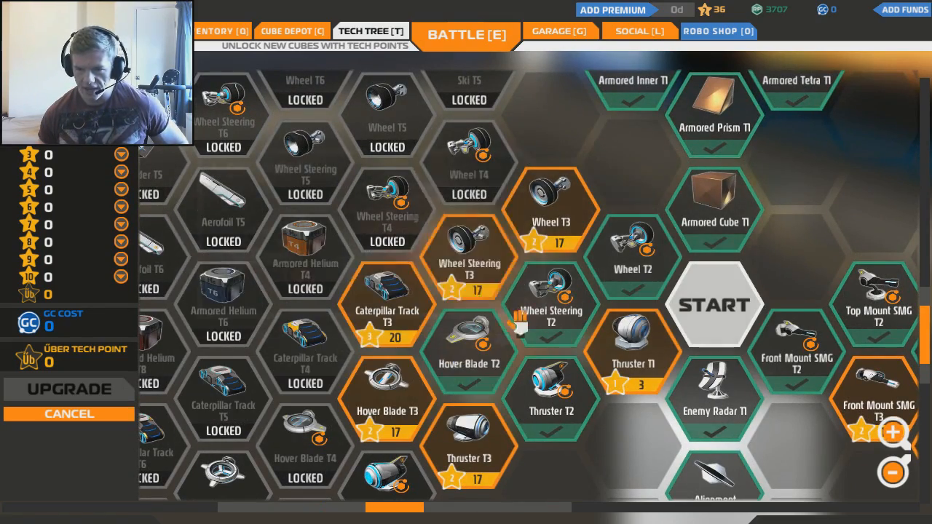
pyautogui.moveTo(510, 204)
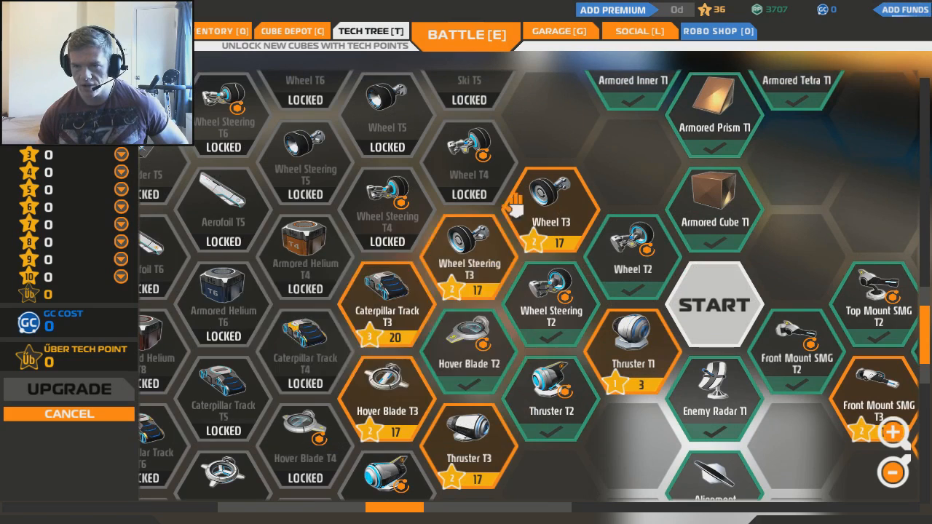
pyautogui.moveTo(553, 204)
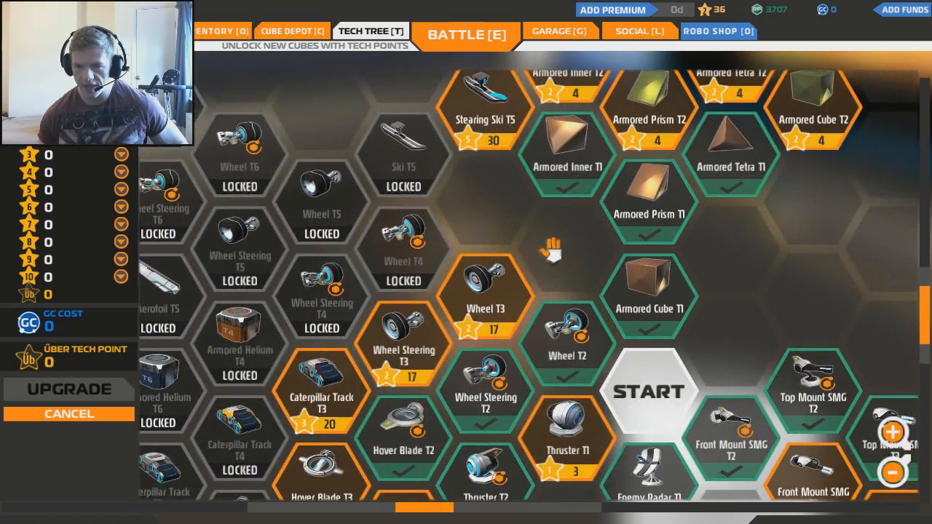
# Step: Unlock Wheel T3 in the tech tree, leaving 3 tech points
pyautogui.click(485, 306)
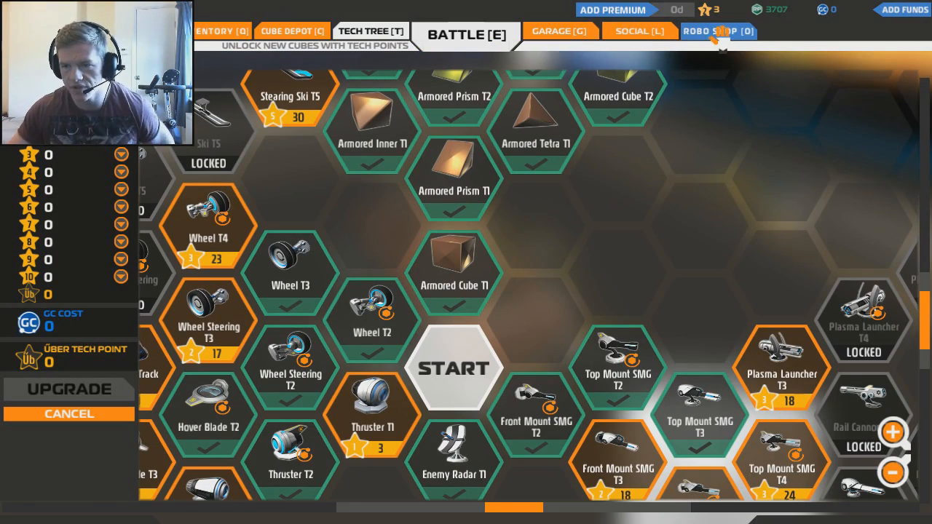
# Step: Browse the Robo Shop, previewing tier 5 robots such as the T5 Nano-Medic
pyautogui.click(719, 32)
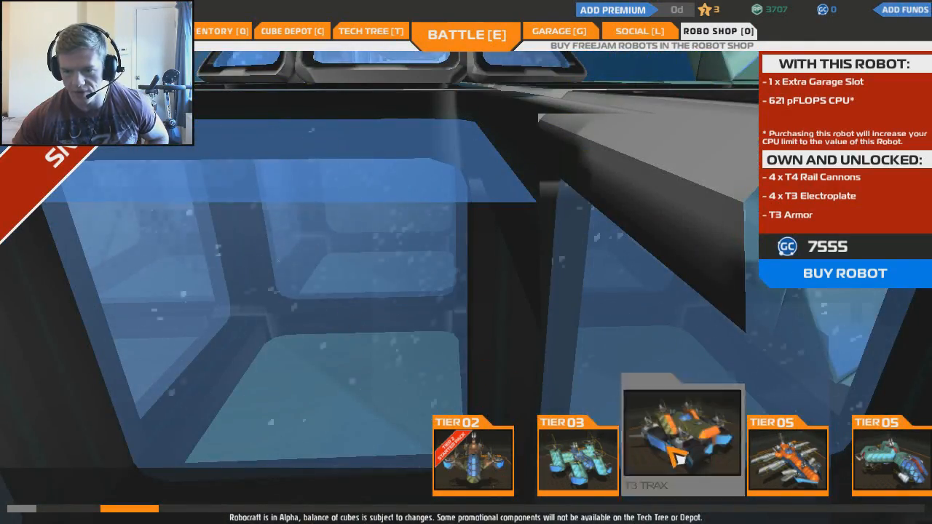
pyautogui.click(683, 437)
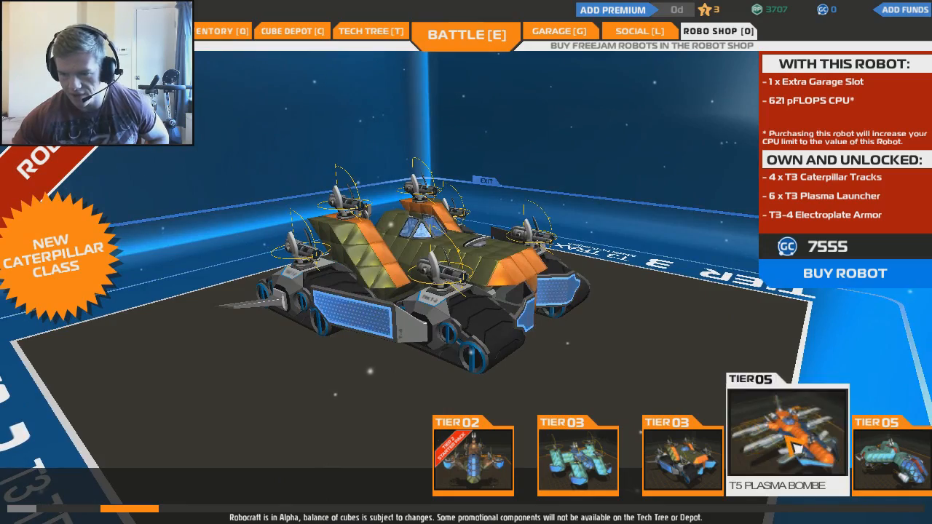
pyautogui.click(787, 433)
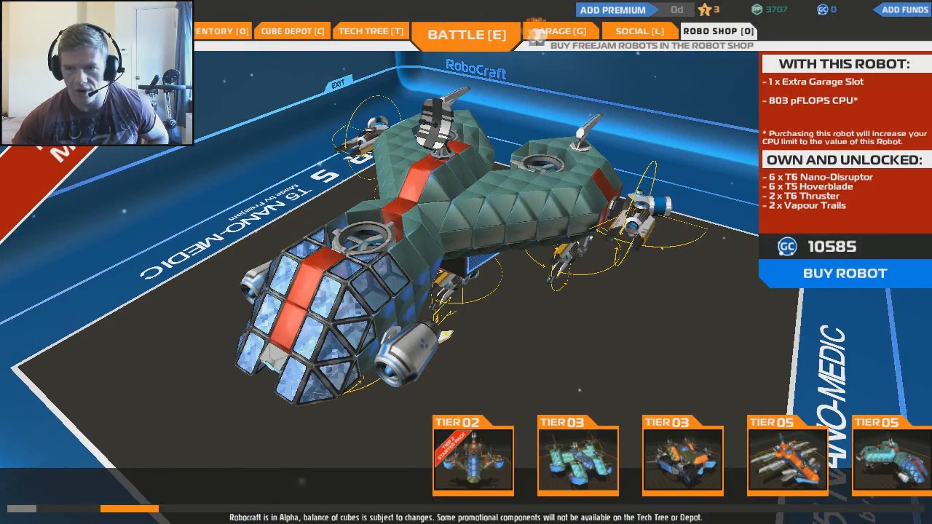
# Step: Return to the garage with the small white-cube robot build
pyautogui.click(559, 31)
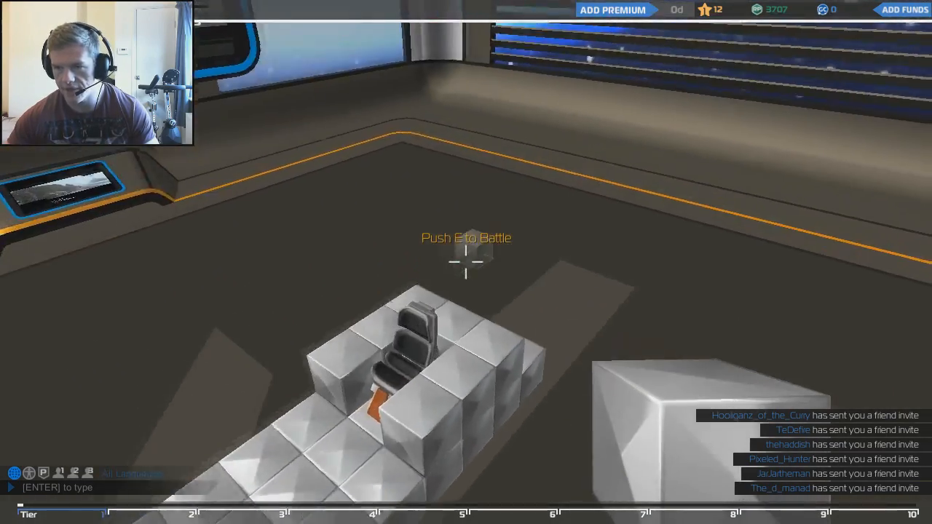
# Step: Switch from the game mode choices to the Cube Depot parts store
pyautogui.press('e')
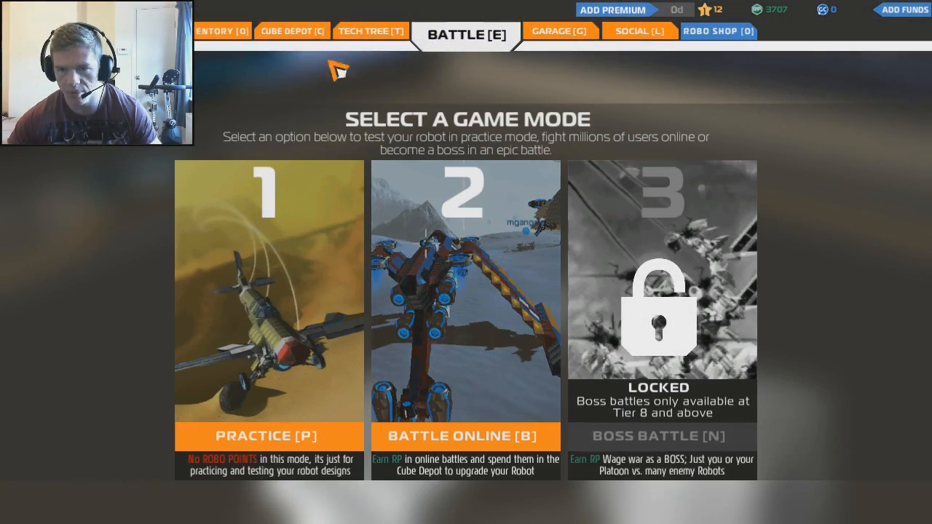
pyautogui.click(291, 31)
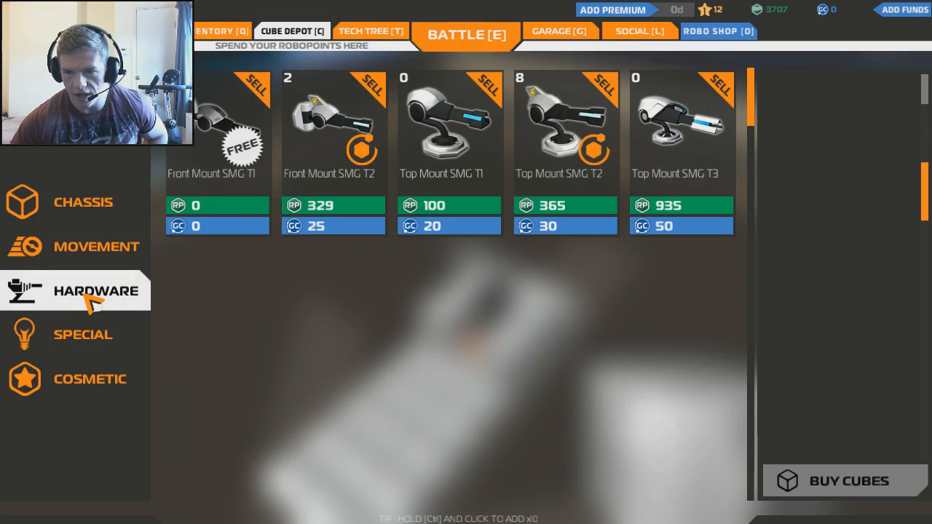
pyautogui.moveTo(615, 354)
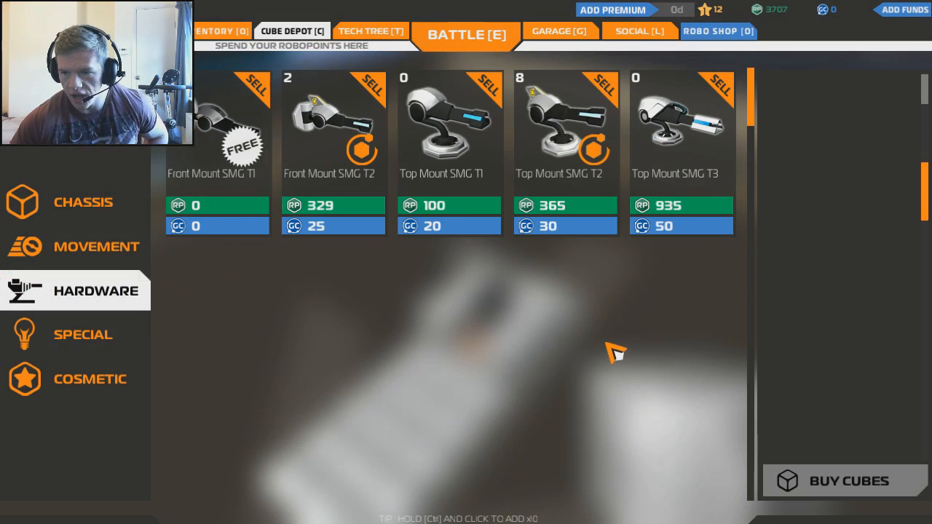
pyautogui.moveTo(651, 286)
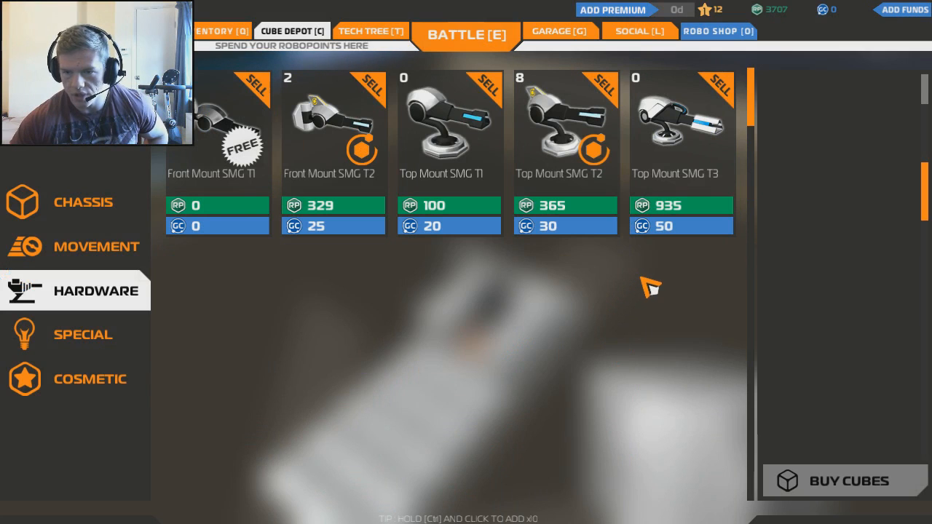
pyautogui.moveTo(681, 117)
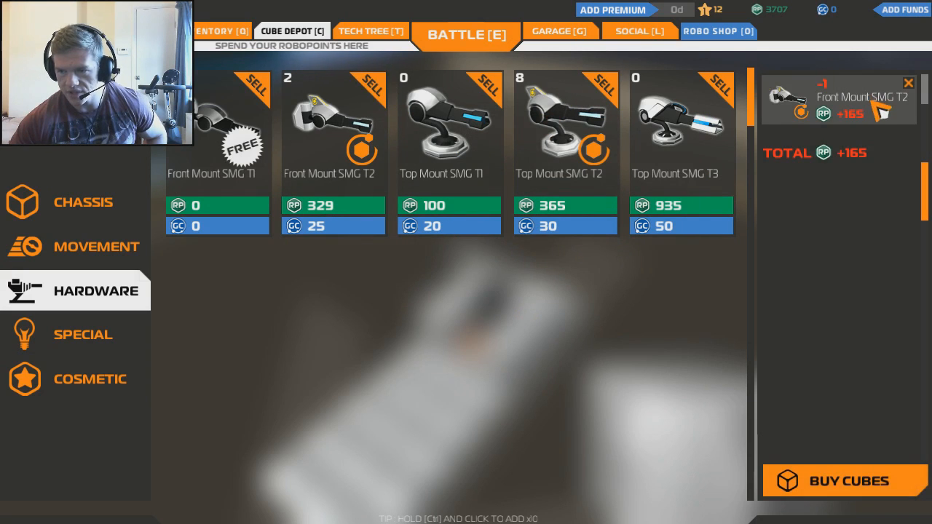
pyautogui.moveTo(375, 94)
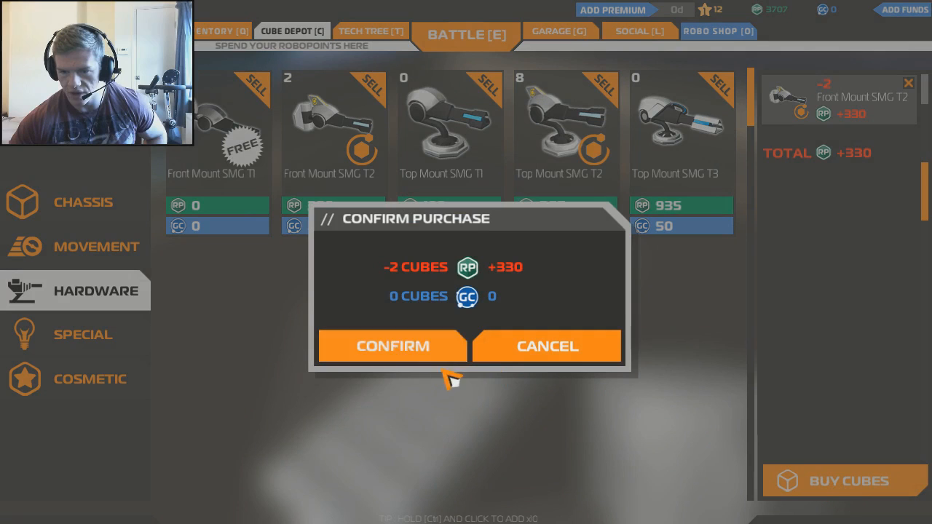
pyautogui.click(392, 346)
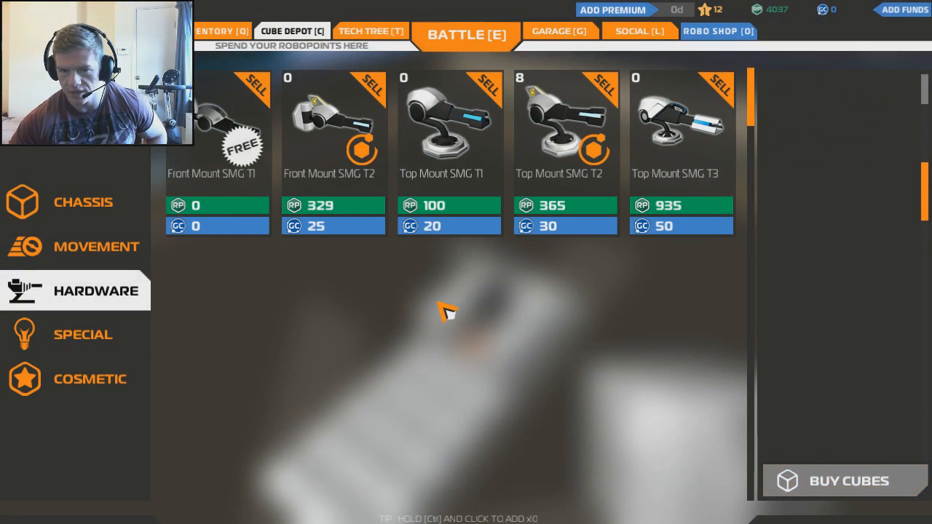
pyautogui.moveTo(572, 214)
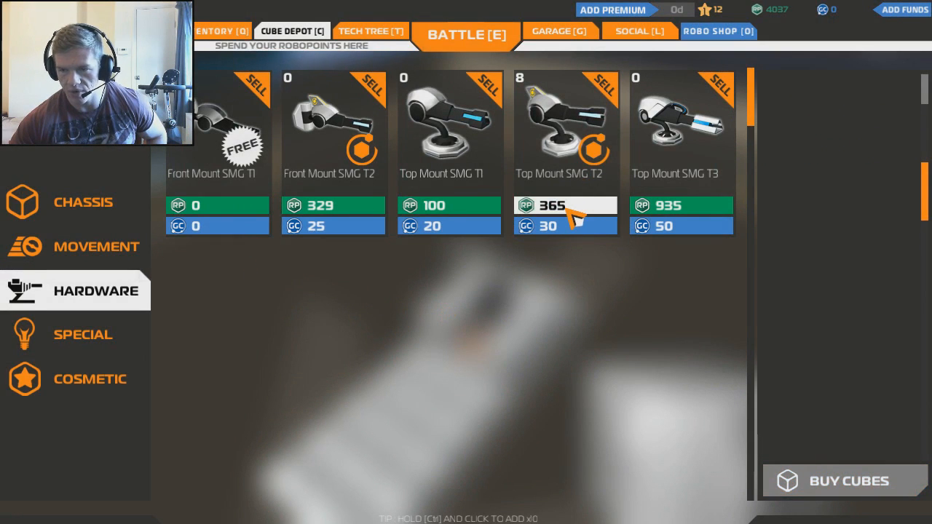
pyautogui.moveTo(685, 212)
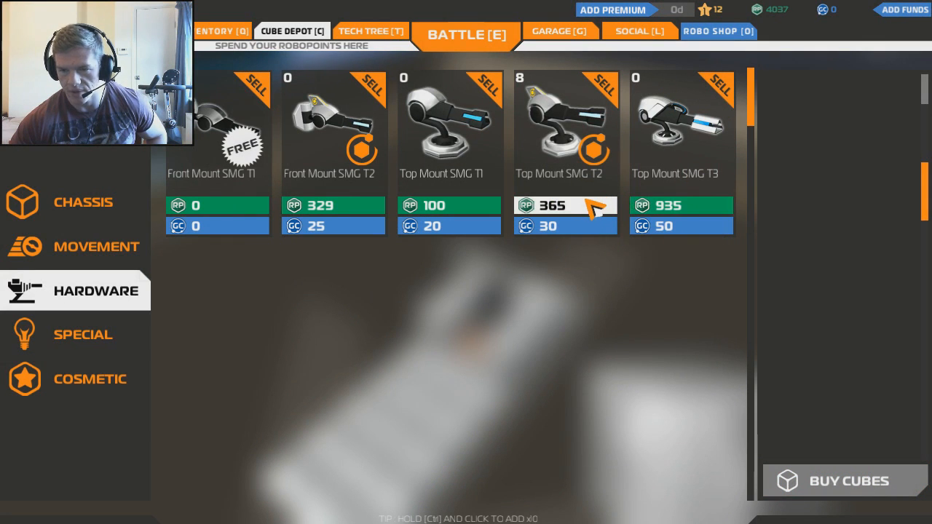
# Step: Sell four Top Mount SMG T2 for 732 RP, then add Top Mount SMG T3 to the basket
pyautogui.click(565, 135)
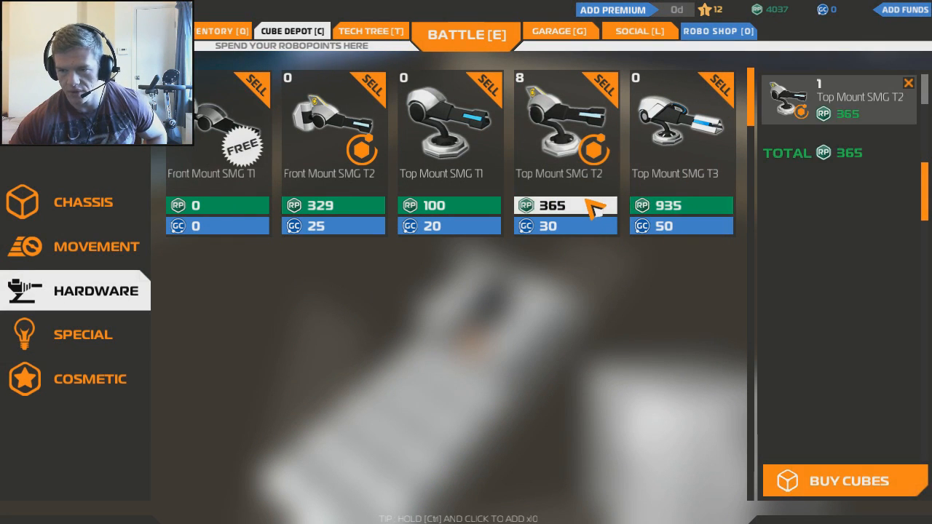
pyautogui.click(604, 88)
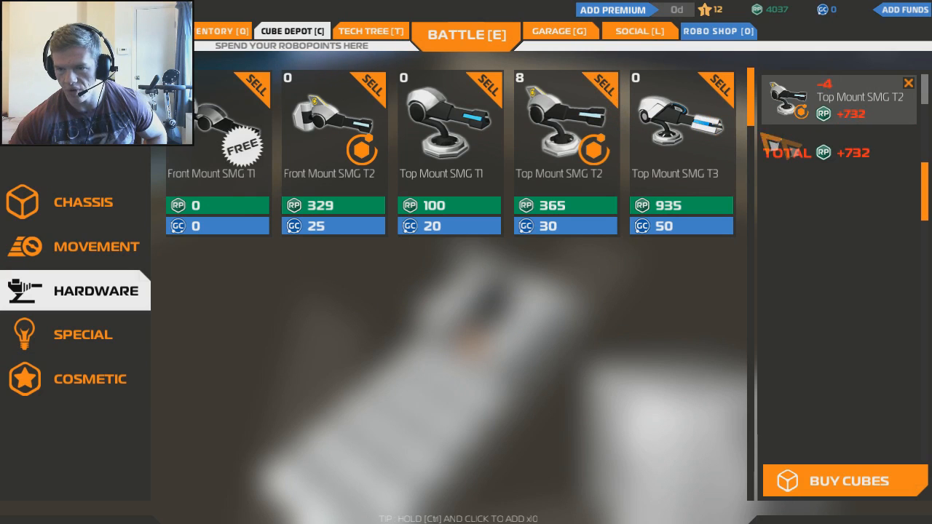
pyautogui.moveTo(893, 361)
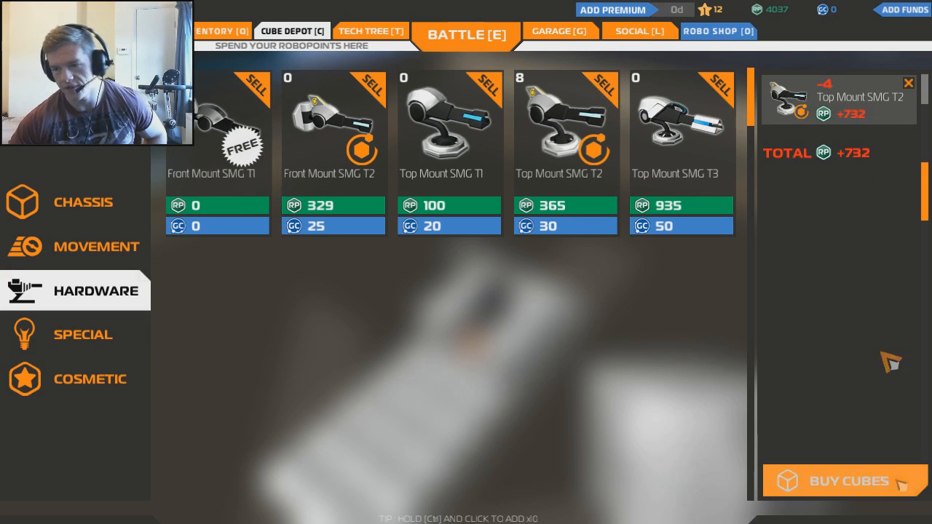
pyautogui.click(847, 481)
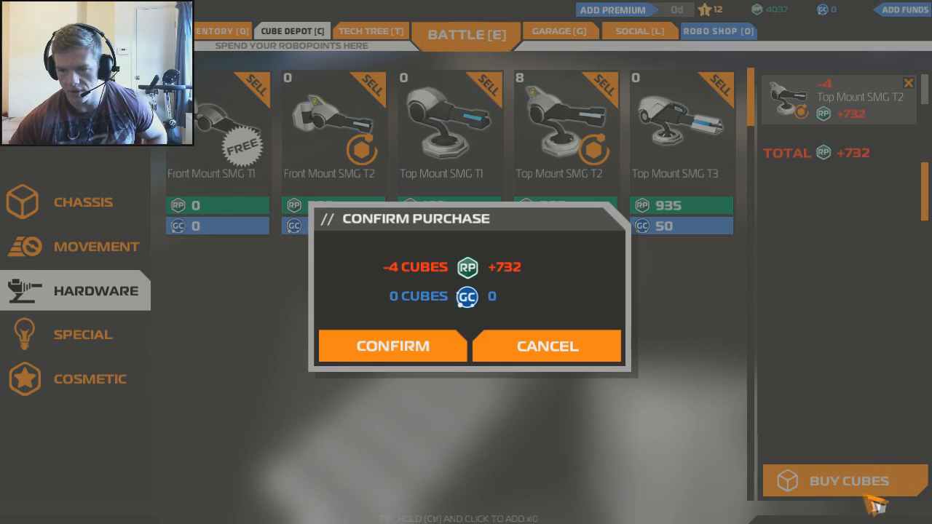
pyautogui.click(392, 345)
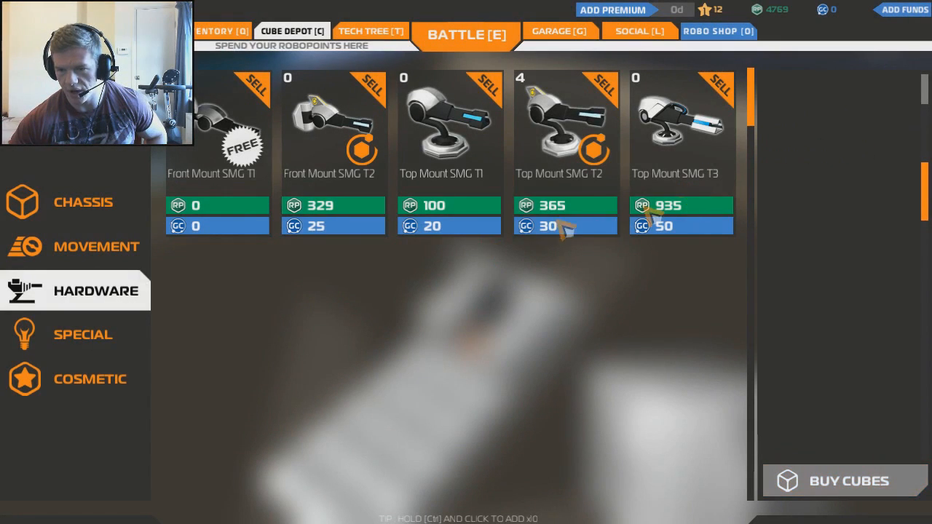
pyautogui.click(680, 206)
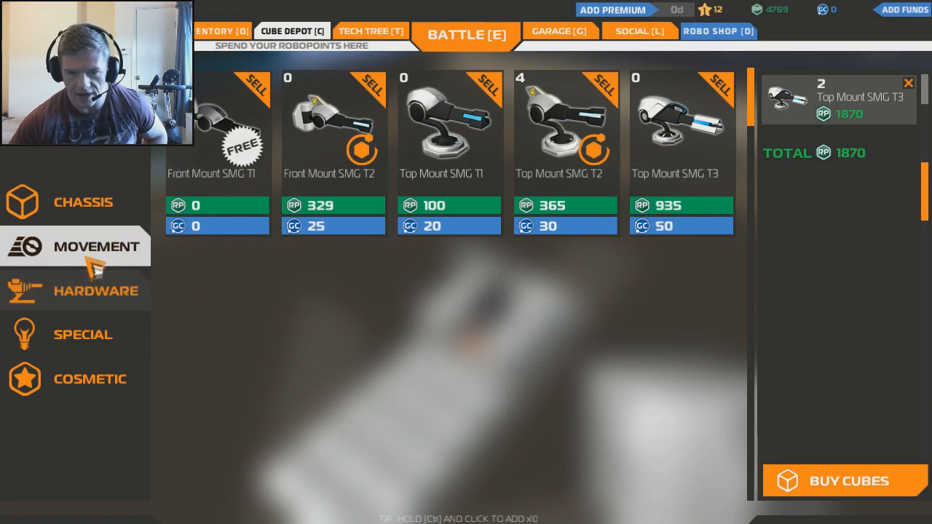
# Step: Show the Movement parts category in the cube depot
pyautogui.click(96, 246)
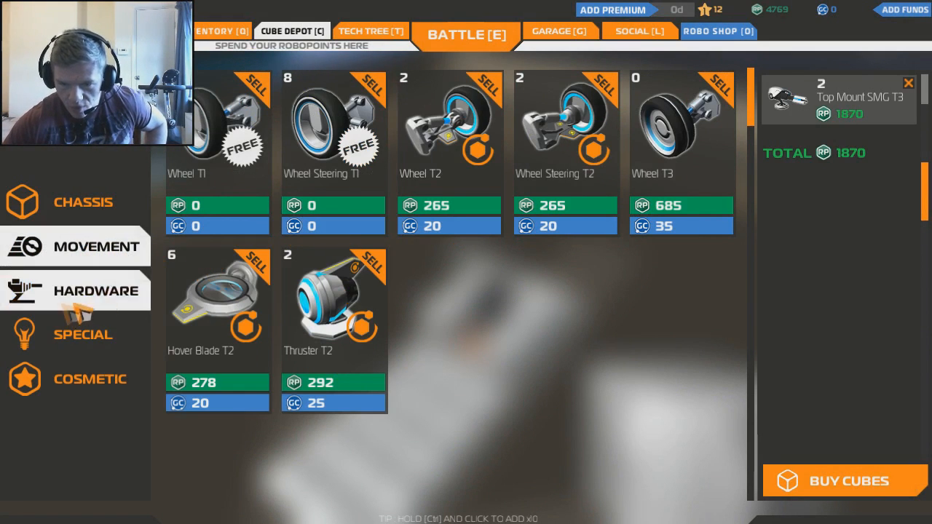
pyautogui.moveTo(449, 128)
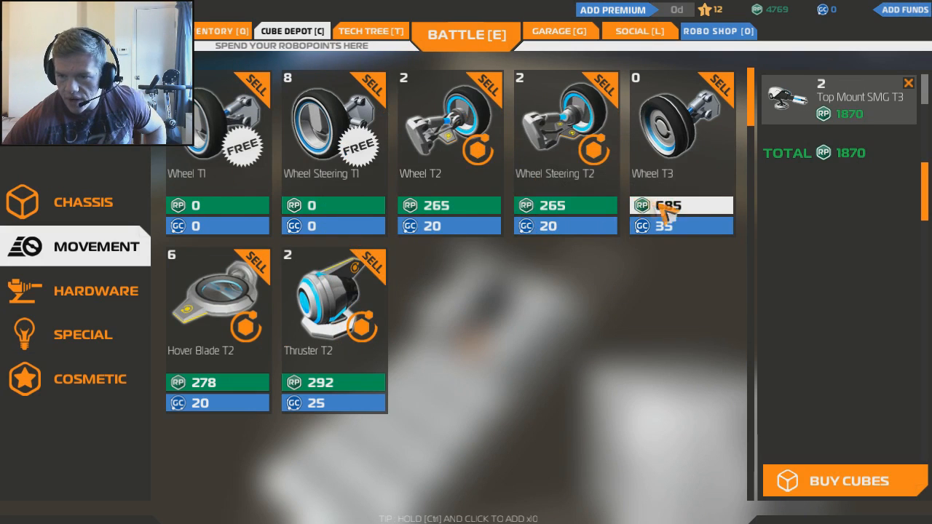
pyautogui.moveTo(721, 211)
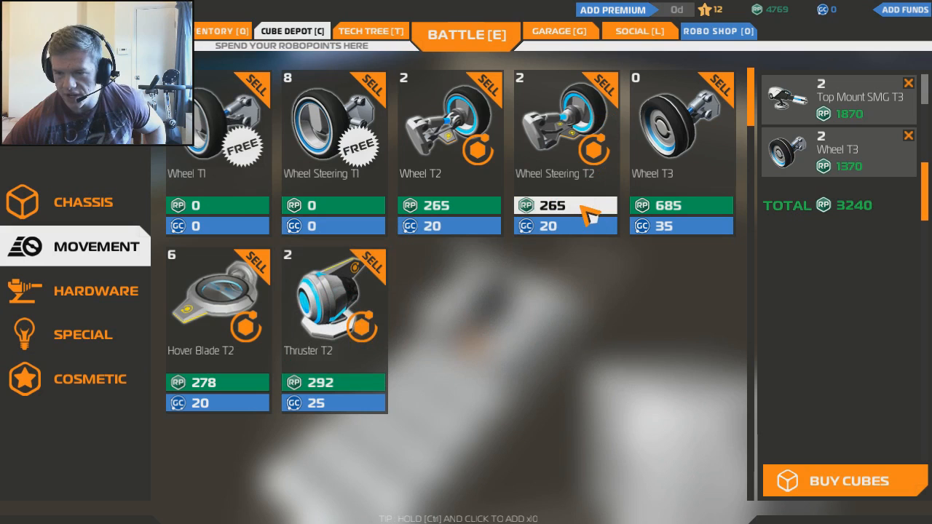
pyautogui.moveTo(640, 334)
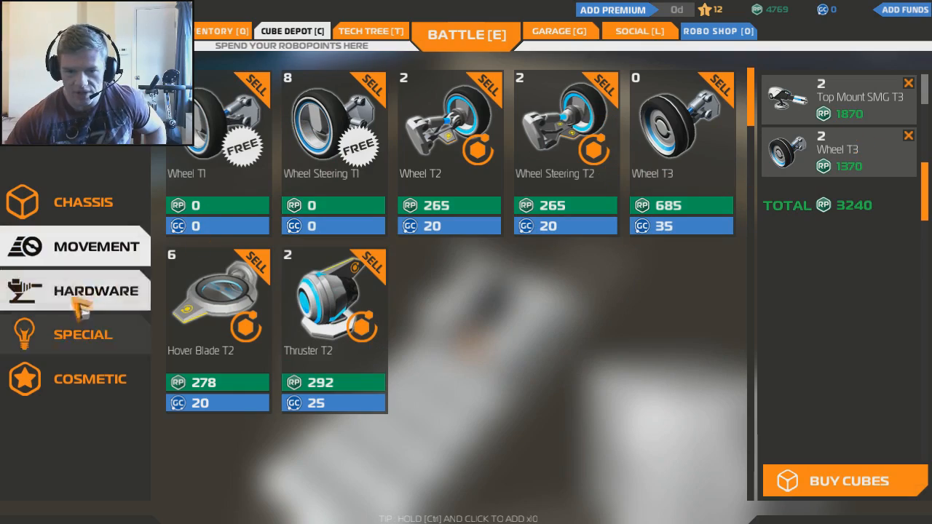
# Step: Look through the Special and Cosmetic categories, then return to Hardware weapons
pyautogui.click(82, 334)
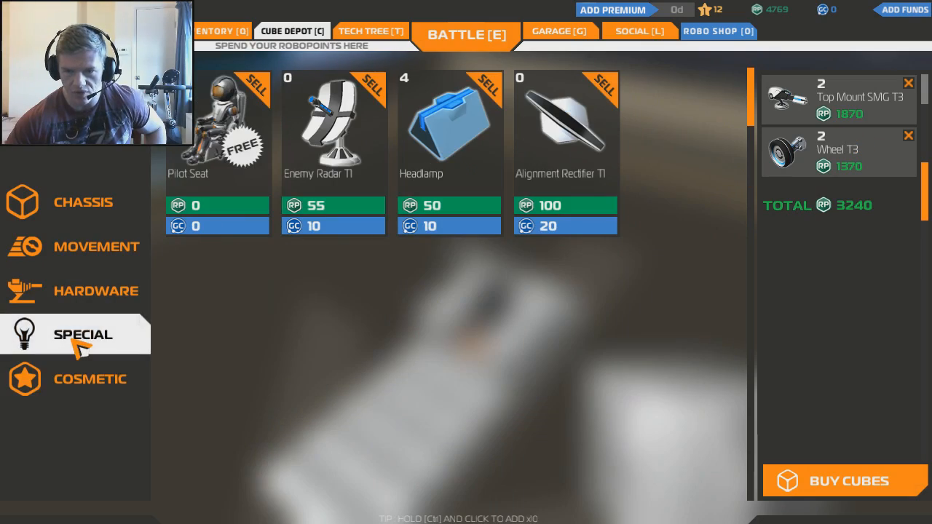
pyautogui.click(89, 379)
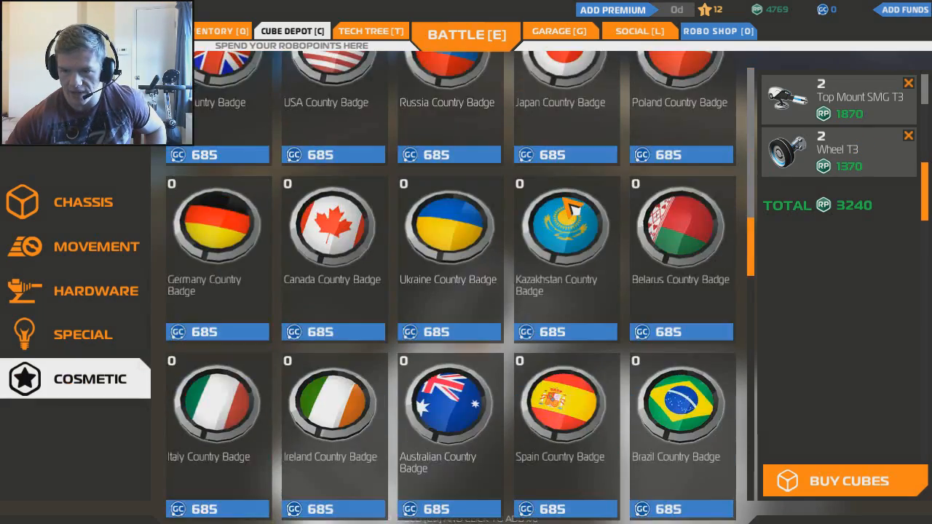
pyautogui.scroll(3)
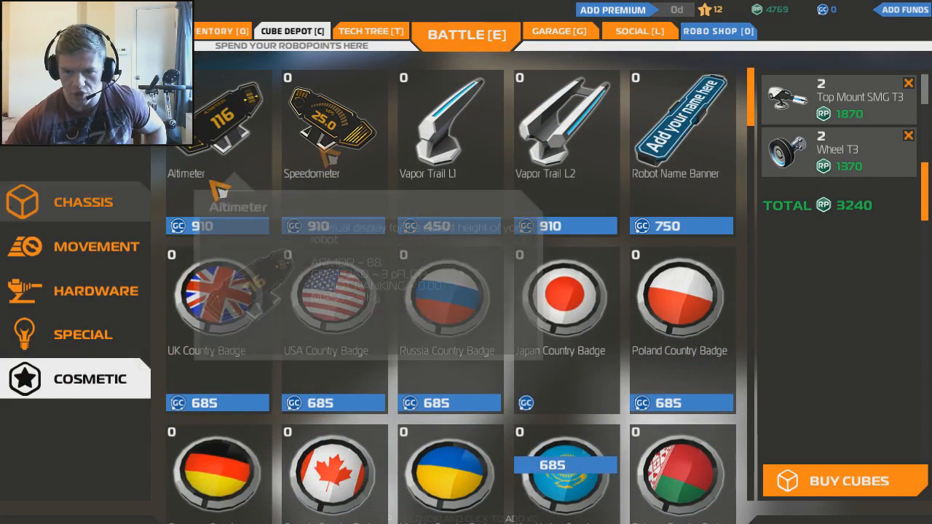
pyautogui.click(96, 291)
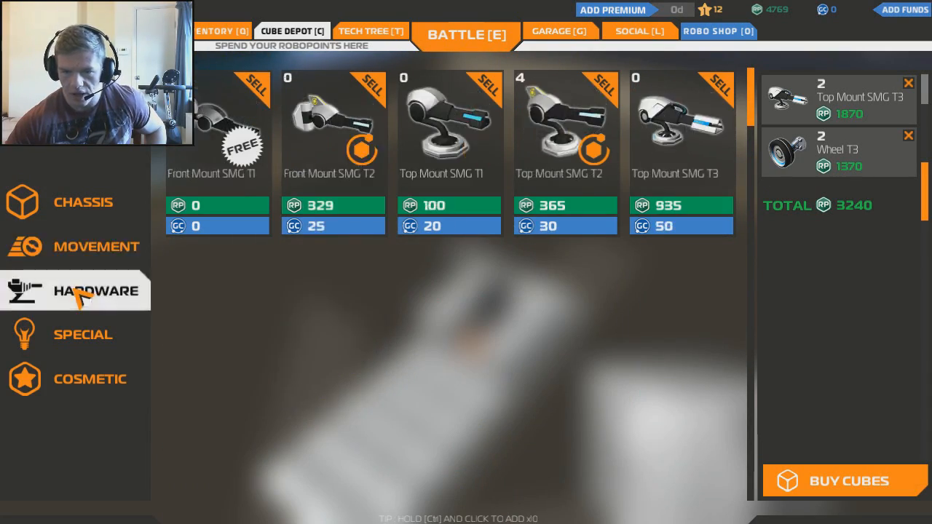
# Step: Add 20 Armored Cube T2 and 17 Armored Prism T2 from Chassis to the basket
pyautogui.click(82, 202)
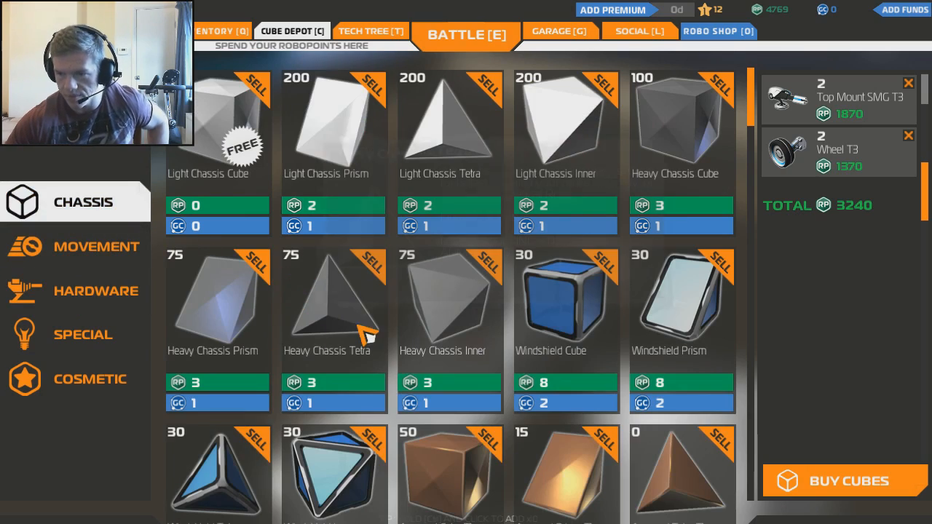
pyautogui.scroll(-3)
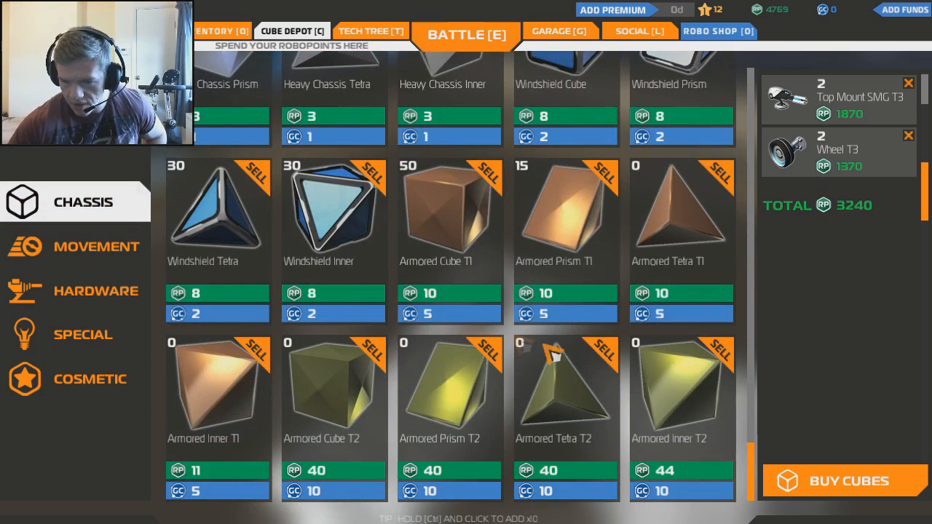
pyautogui.moveTo(333, 397)
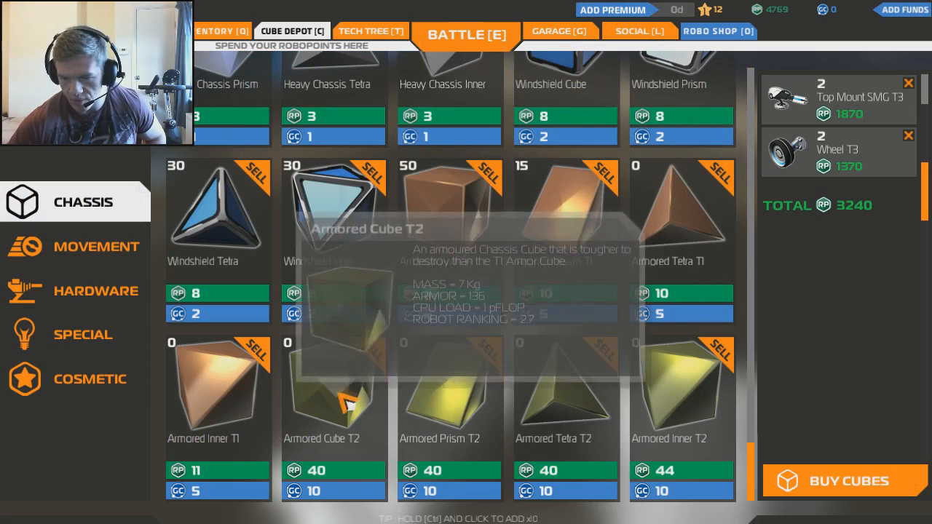
pyautogui.click(334, 393)
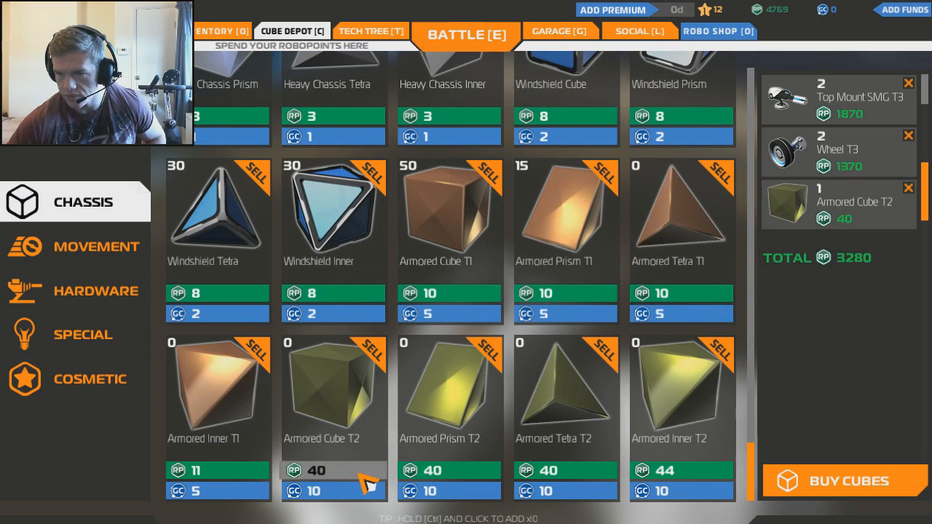
pyautogui.click(334, 393)
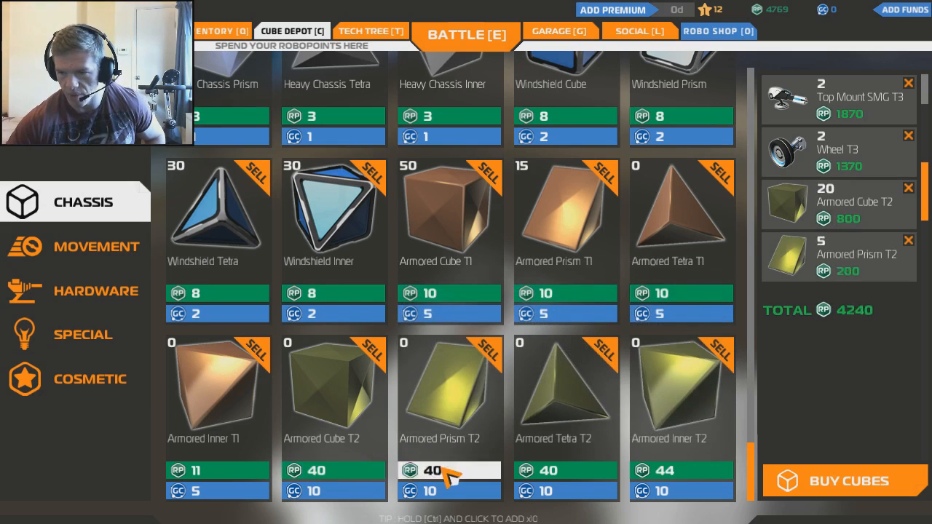
pyautogui.click(448, 469)
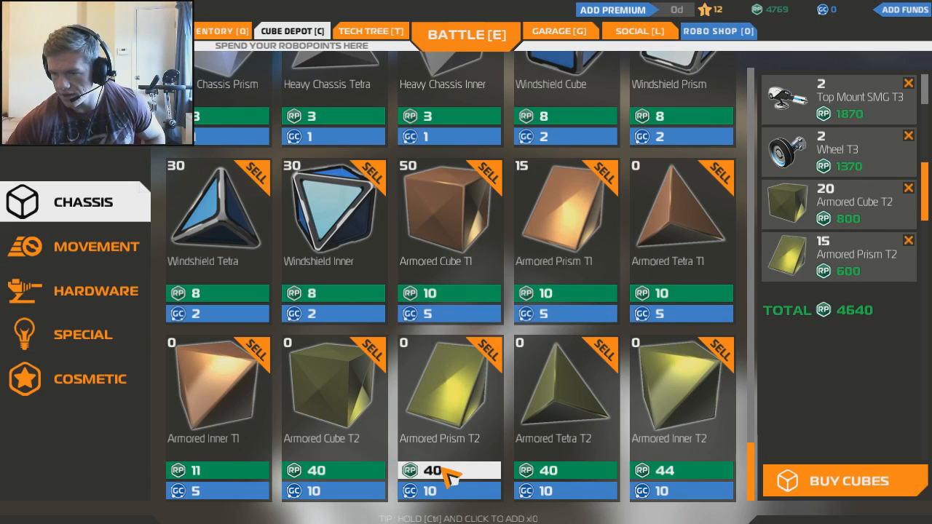
pyautogui.click(449, 396)
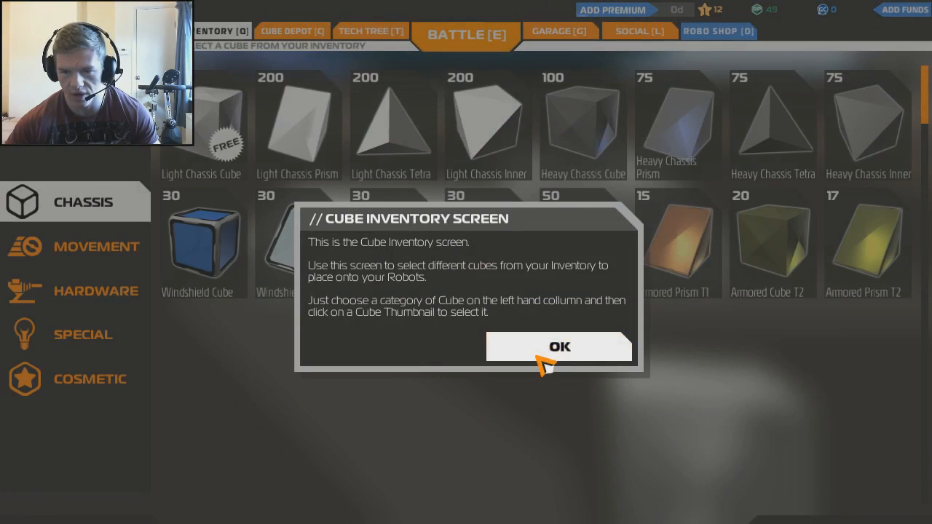
# Step: Dismiss the inventory tip, open the inventory, and pick a wheel part for the chassis sides
pyautogui.click(559, 346)
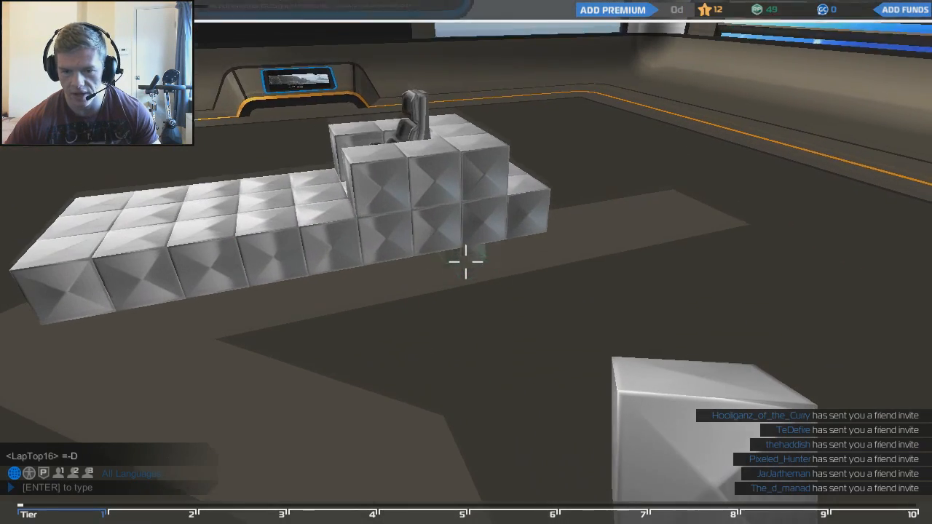
pyautogui.click(292, 31)
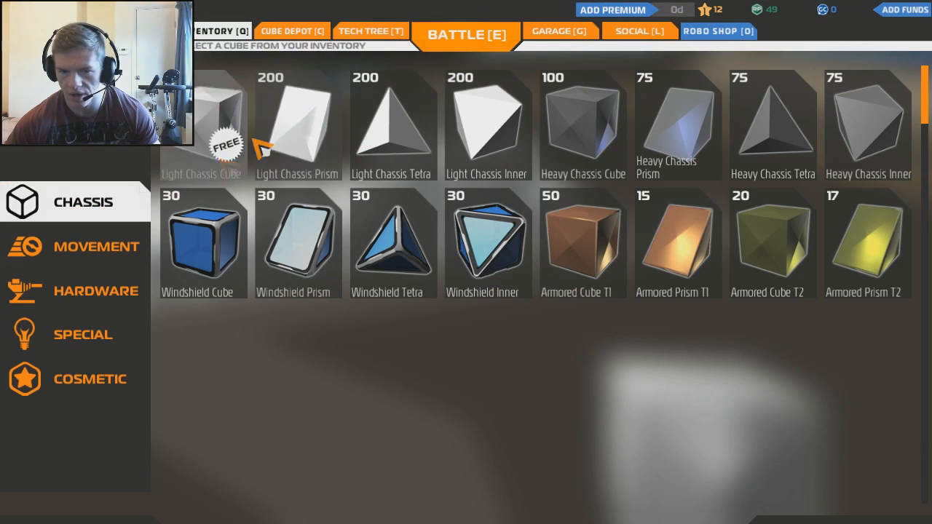
pyautogui.click(95, 246)
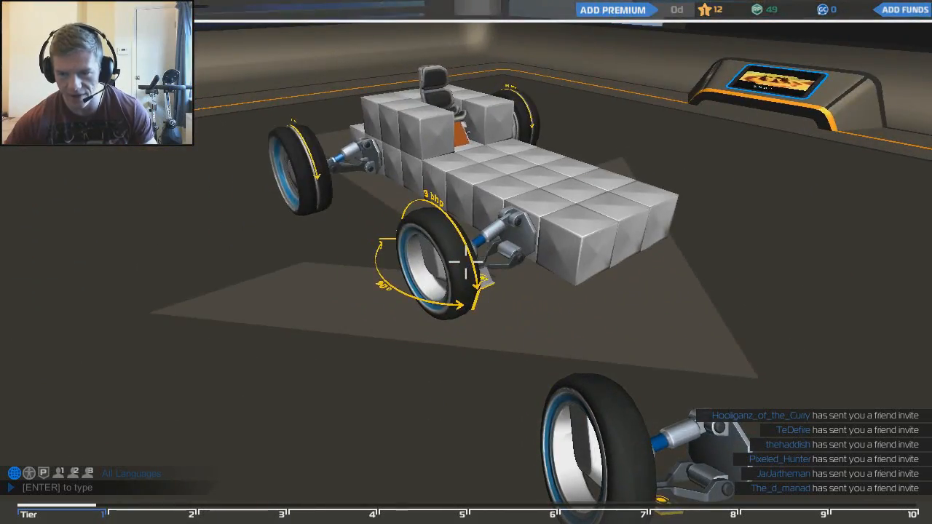
# Step: Show the Movement parts in the inventory and pick a wheel to place
pyautogui.click(91, 246)
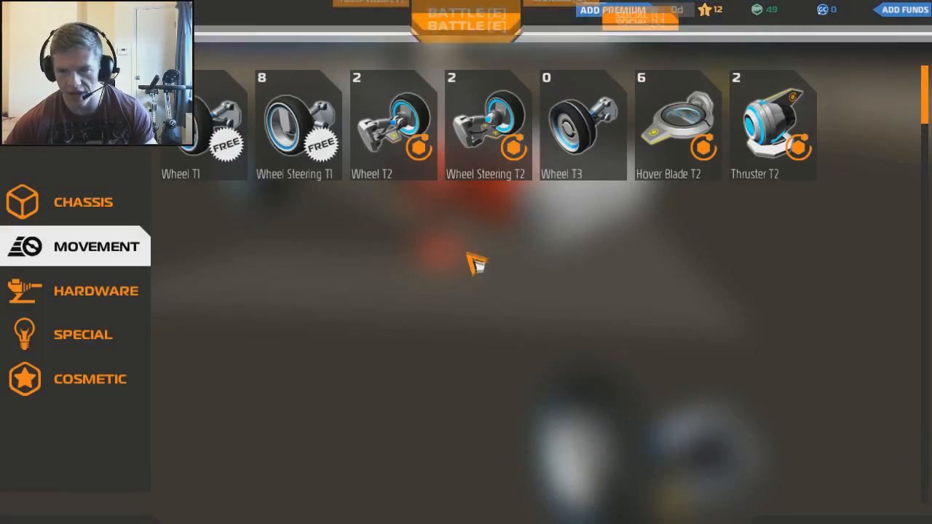
pyautogui.click(83, 202)
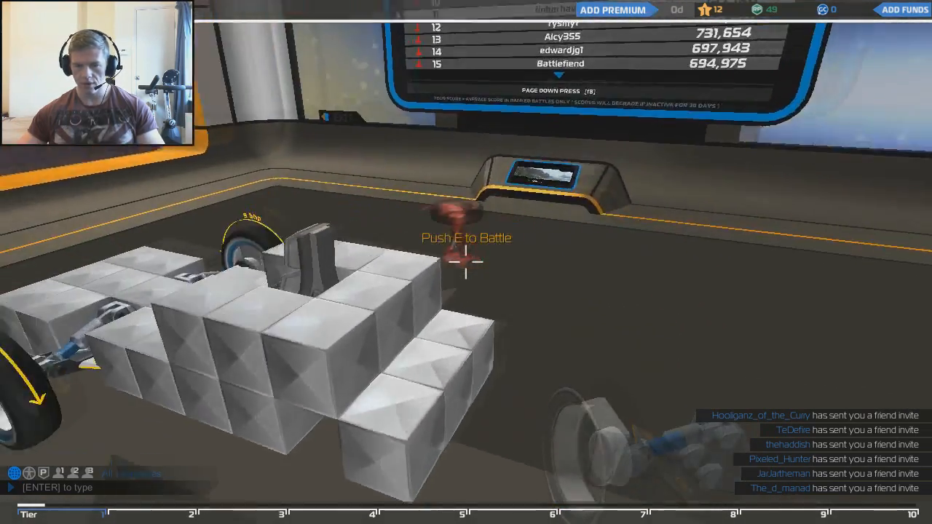
# Step: Open the cube inventory with E and switch to another parts category
pyautogui.press('e')
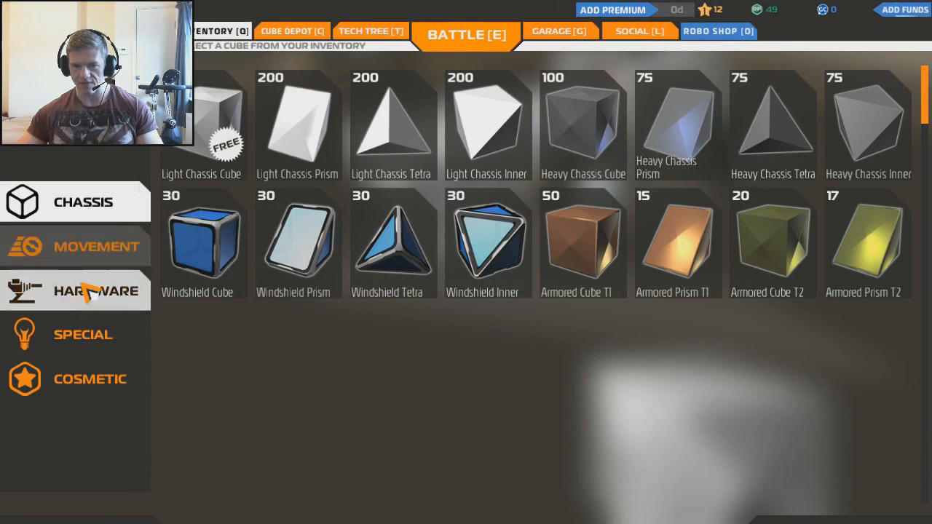
pyautogui.click(96, 246)
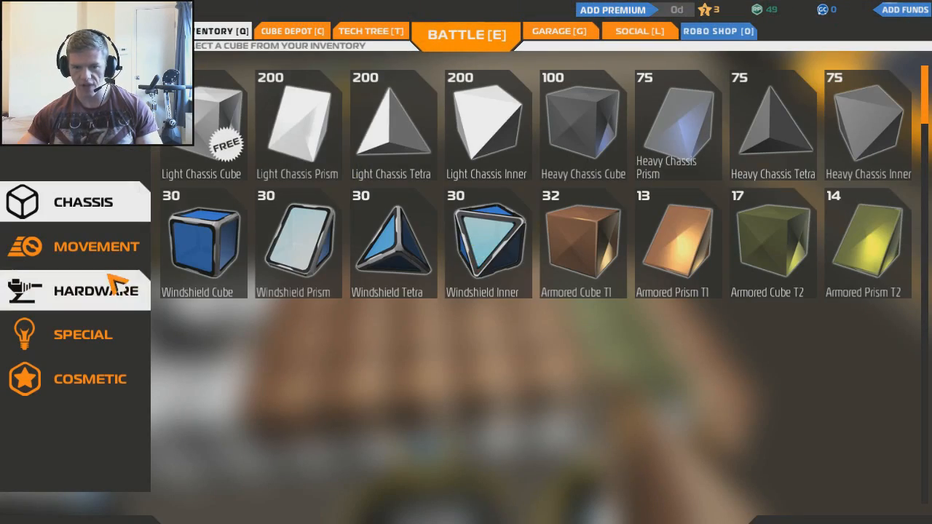
# Step: Pick a cube from the inventory, returning to the garage build view
pyautogui.click(96, 290)
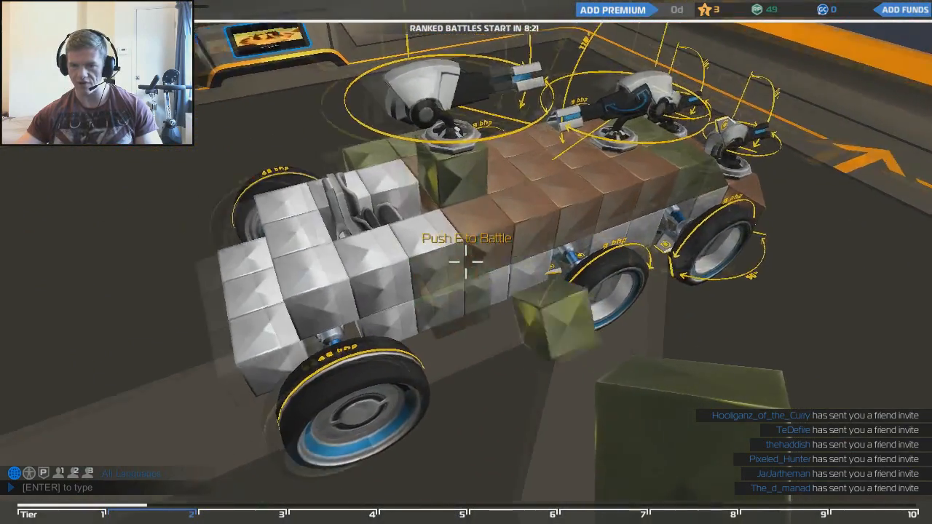
# Step: Toggle the inventory with E while mounting the front SMG turret
pyautogui.press('e')
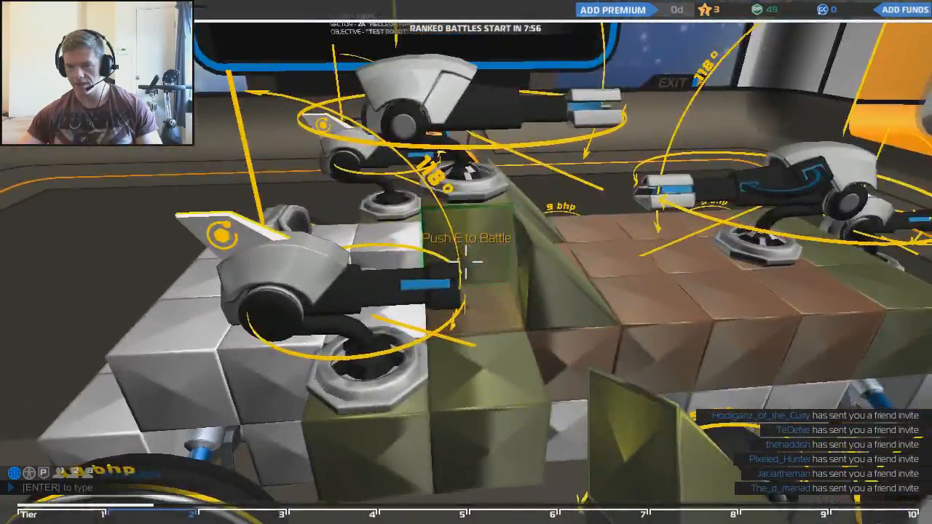
pyautogui.moveTo(466, 262)
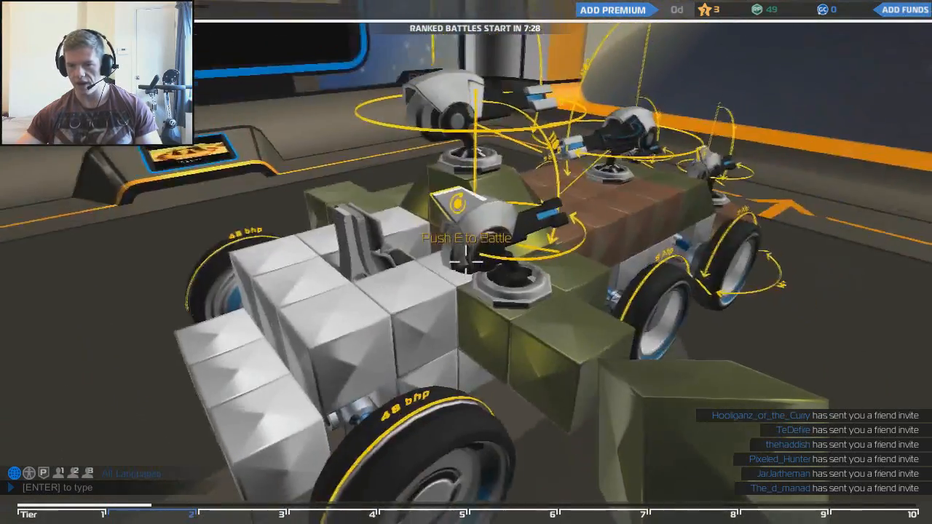
# Step: Reopen the chassis cube inventory with E after armoring the front
pyautogui.press('e')
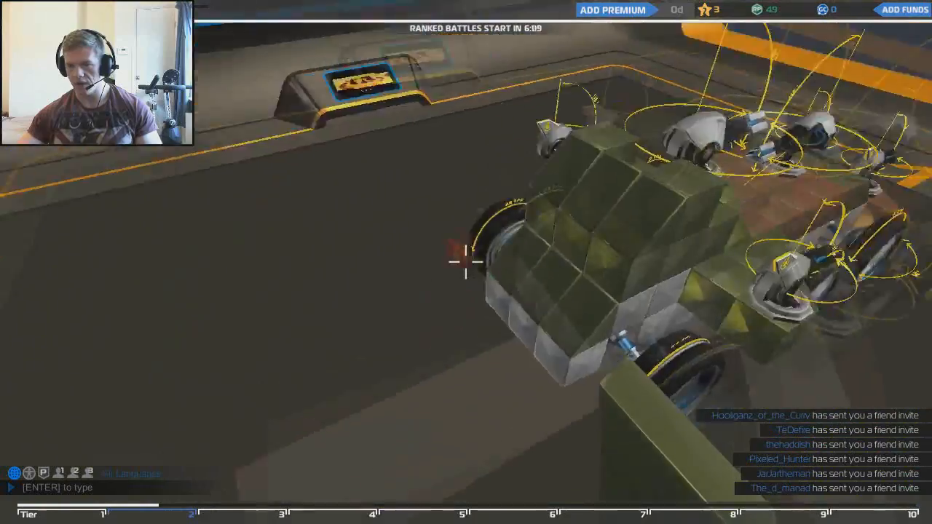
pyautogui.moveTo(466, 262)
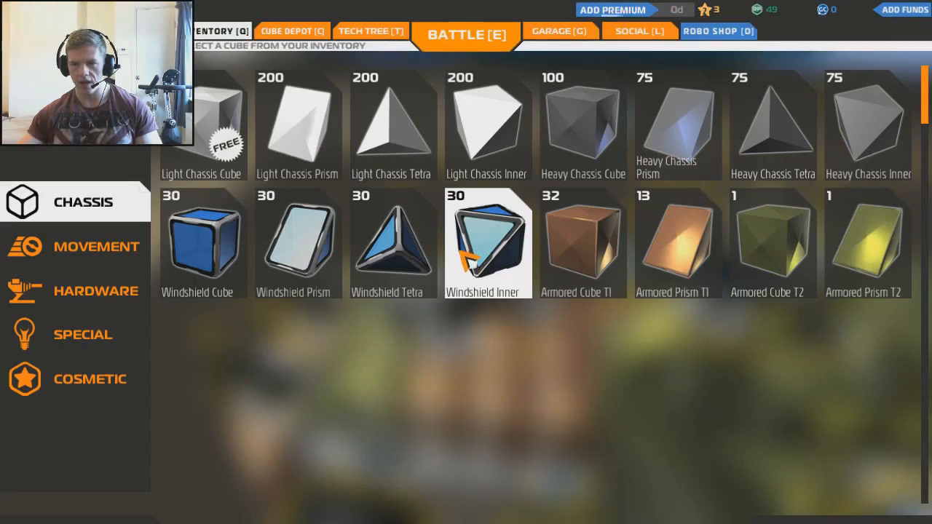
pyautogui.click(466, 35)
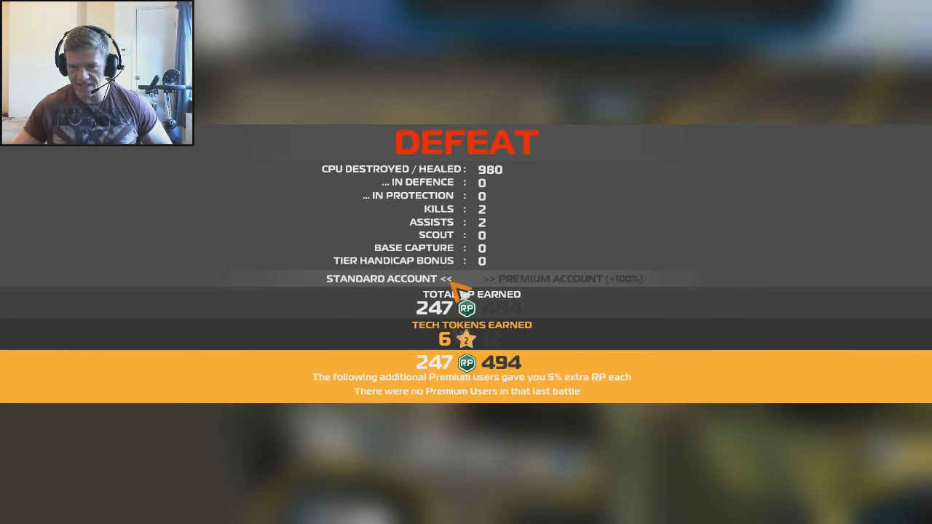
pyautogui.moveTo(645, 281)
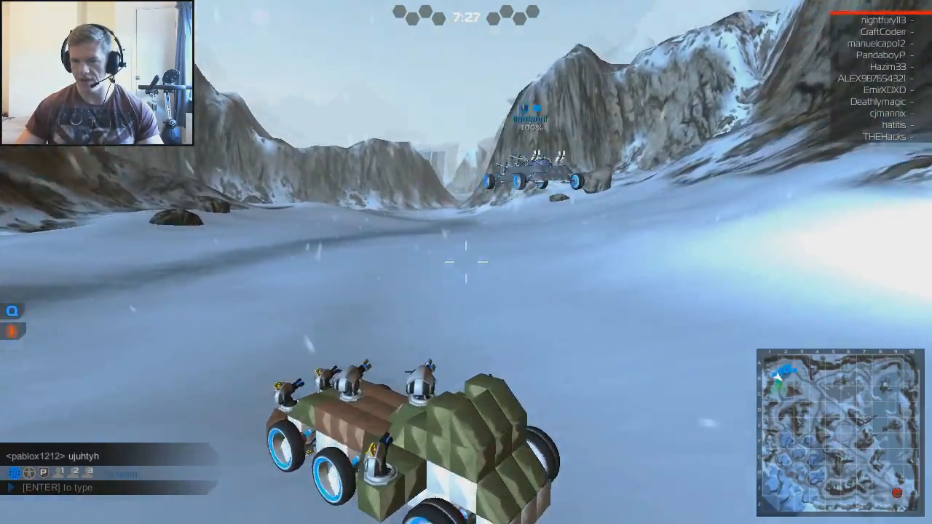
pyautogui.moveTo(466, 262)
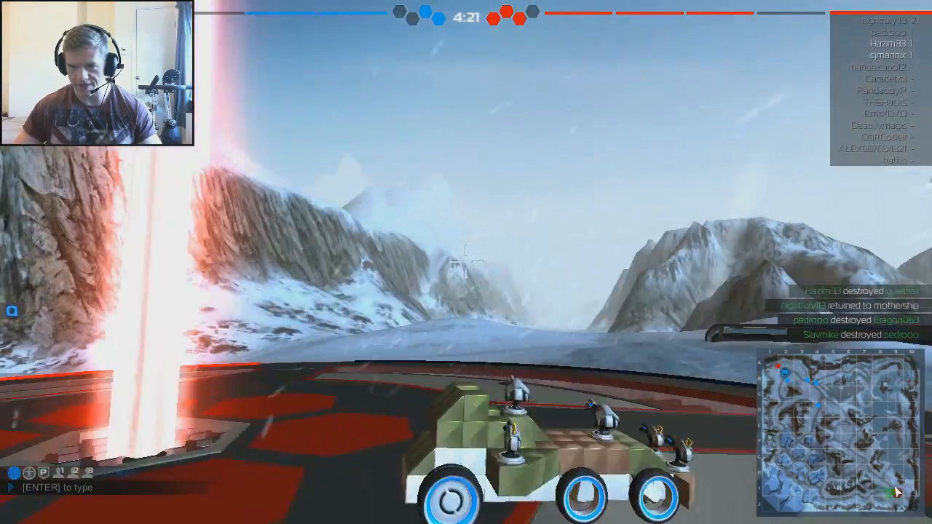
pyautogui.moveTo(466, 263)
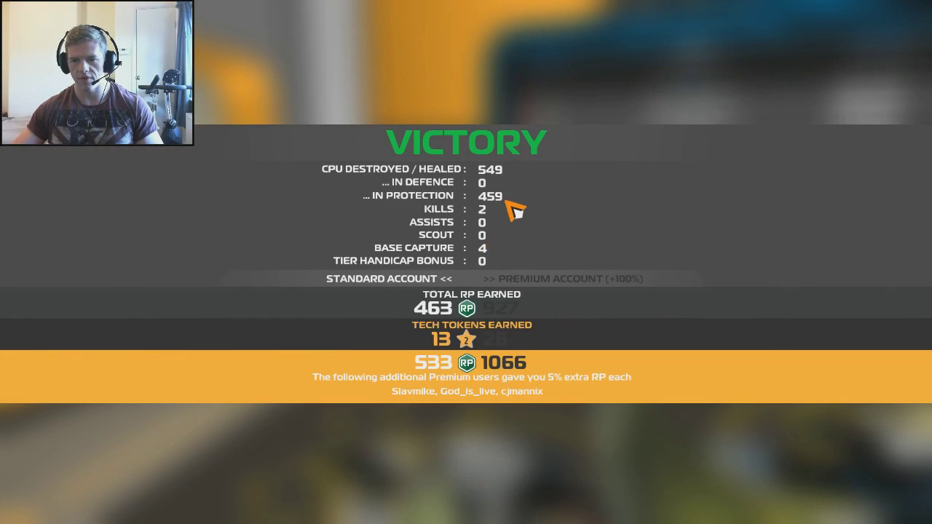
pyautogui.moveTo(549, 252)
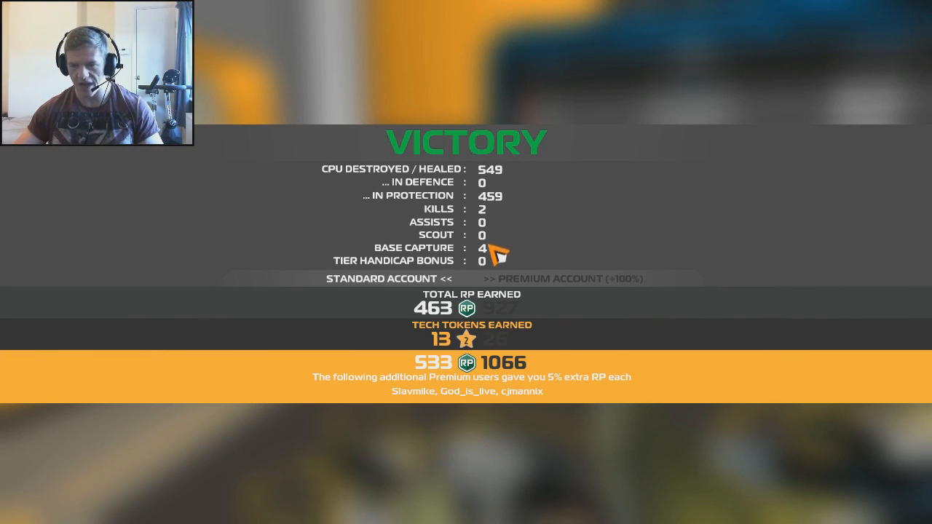
pyautogui.moveTo(557, 244)
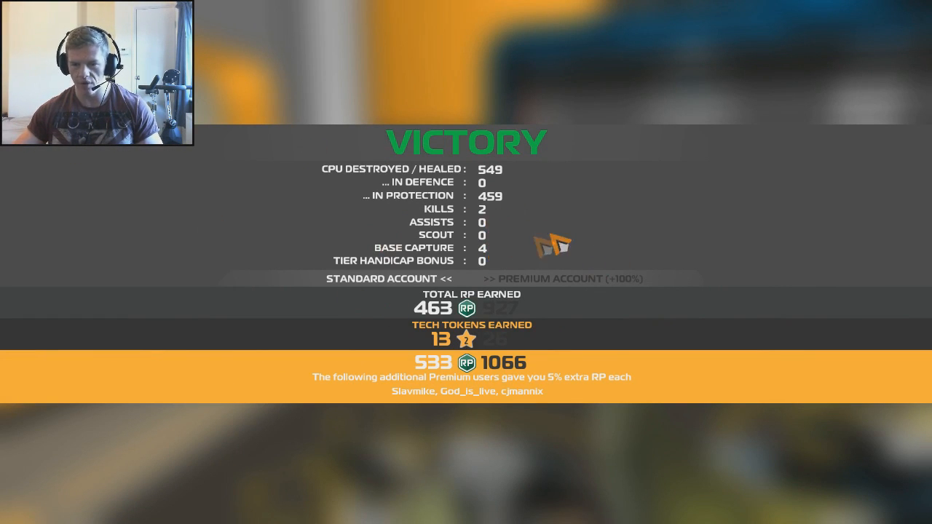